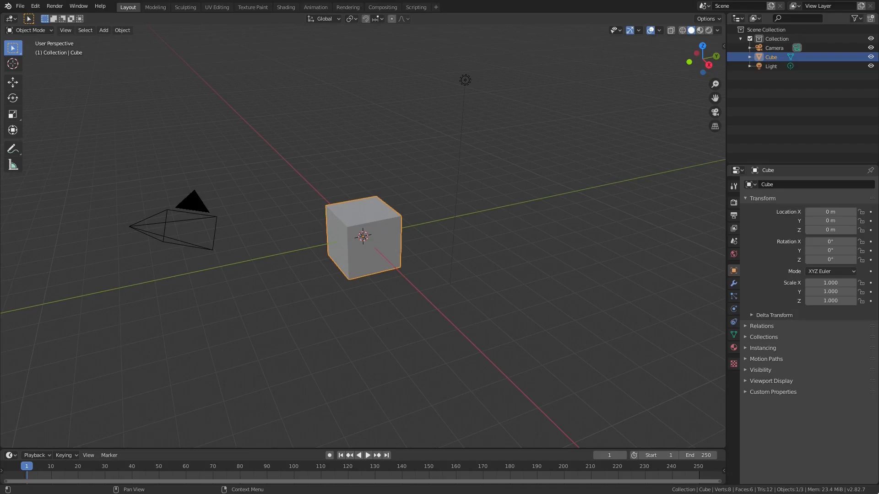
mouse_move(830, 418)
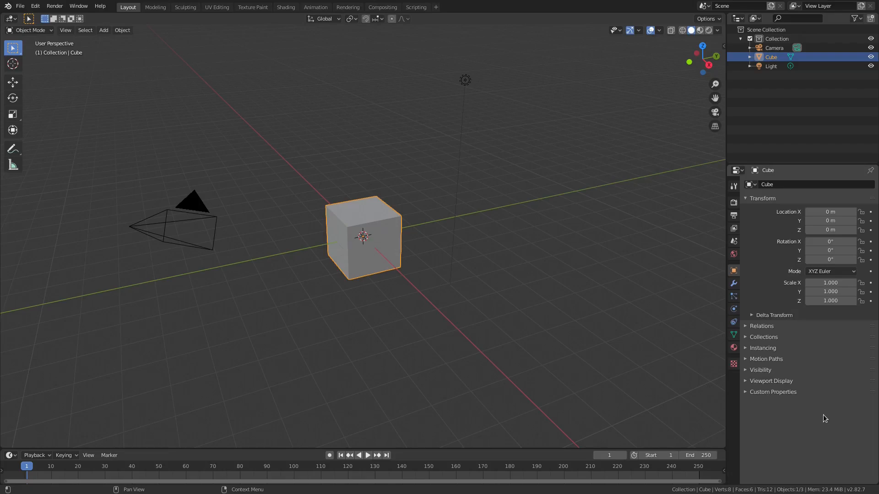
mouse_move(531, 282)
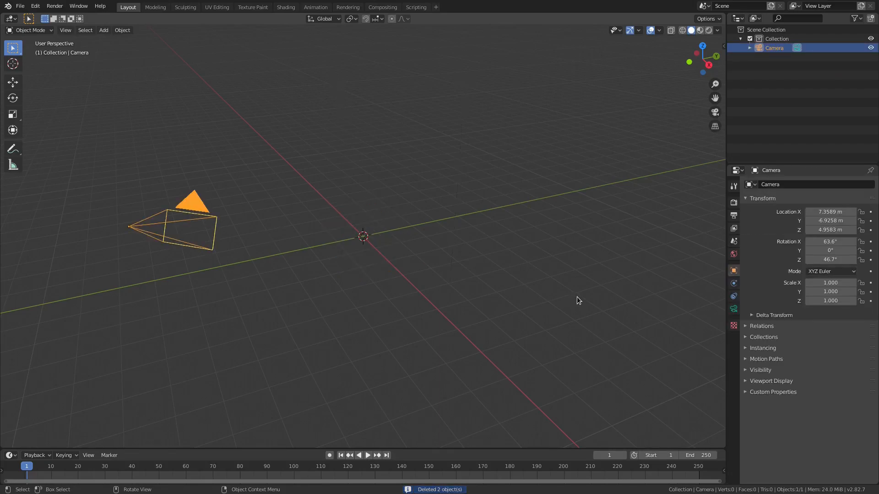
Step: Clear the camera's location and rotation so it sits at the world origin
key("alt+g")
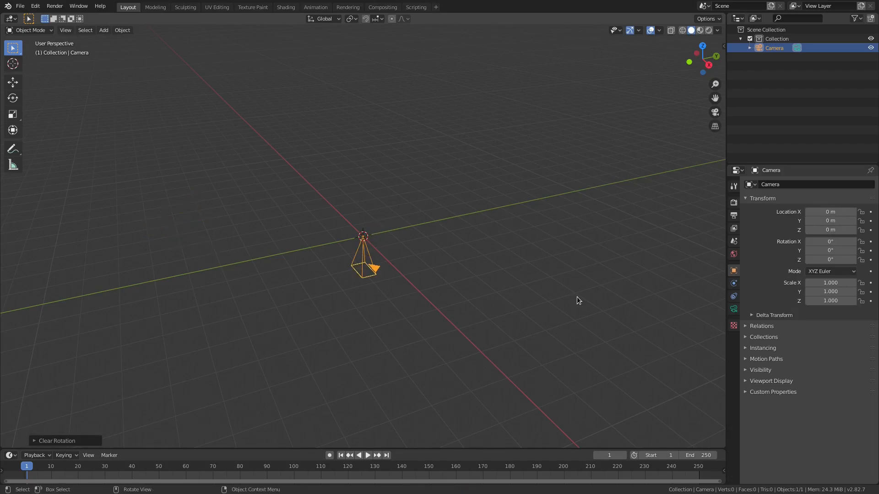
key("r")
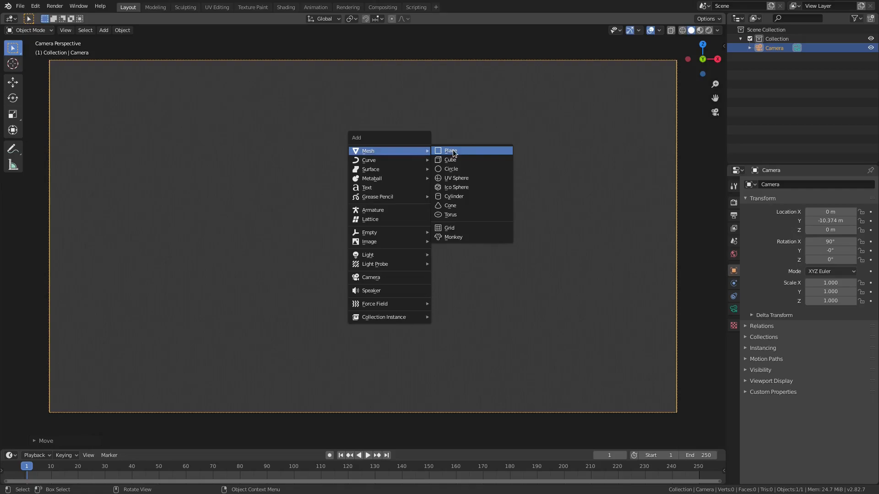
Step: Add a plane, stand it upright at 90° on X and scale it to about 2.18
left_click(450, 150)
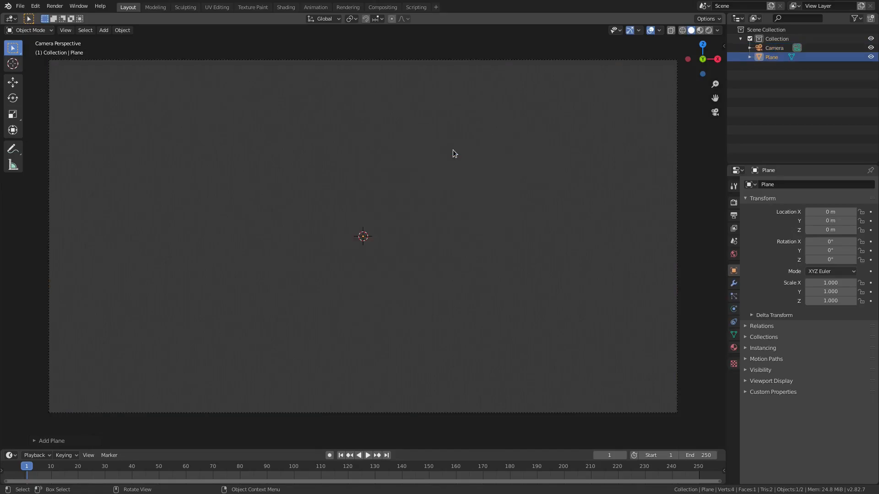
key("r")
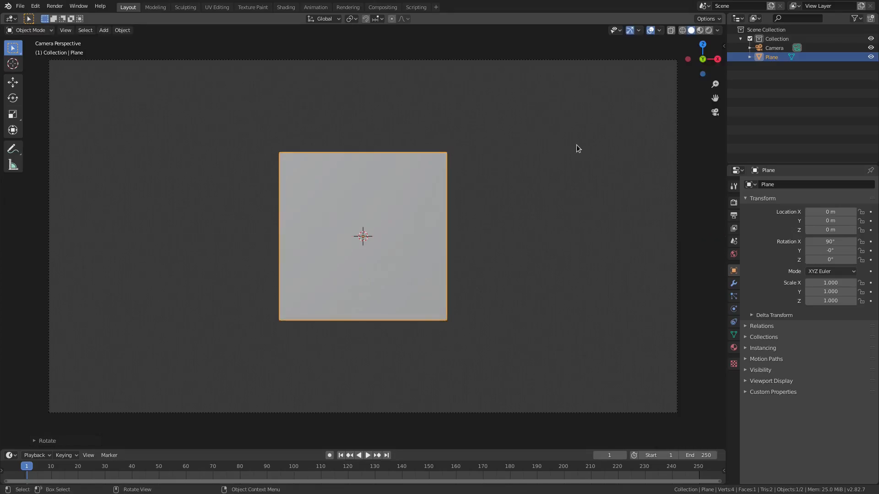
key("s")
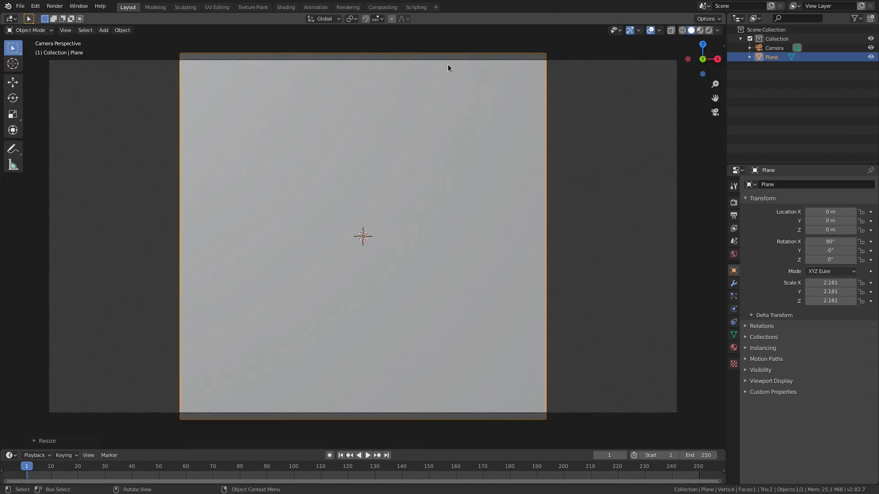
mouse_move(382, 115)
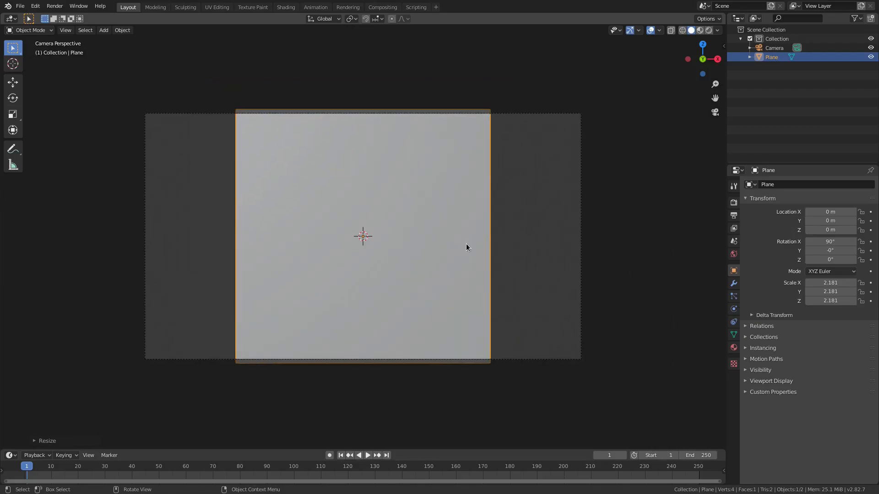
Step: Slide the plane left along X to about −4.5 m and confirm its position
key("g")
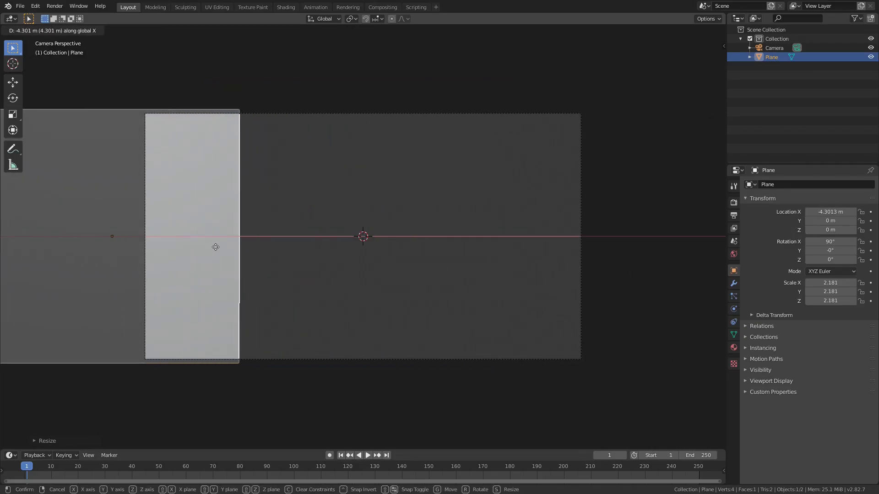
left_click(272, 276)
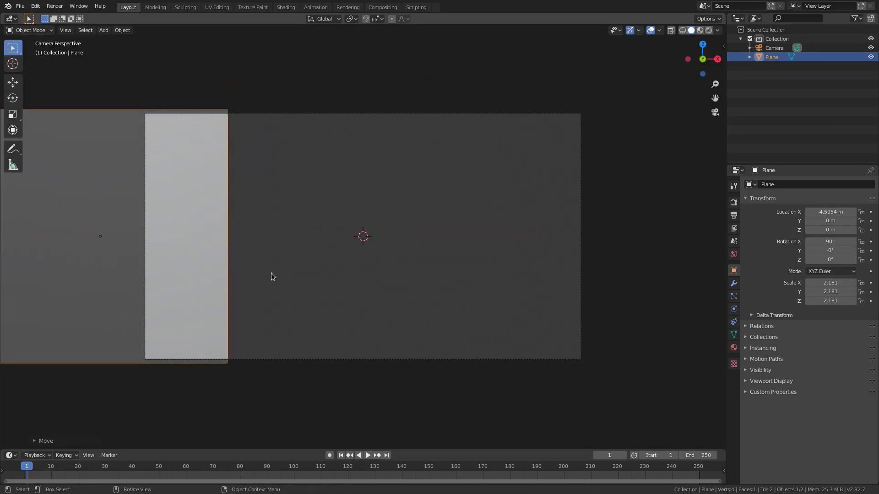
left_click(103, 29)
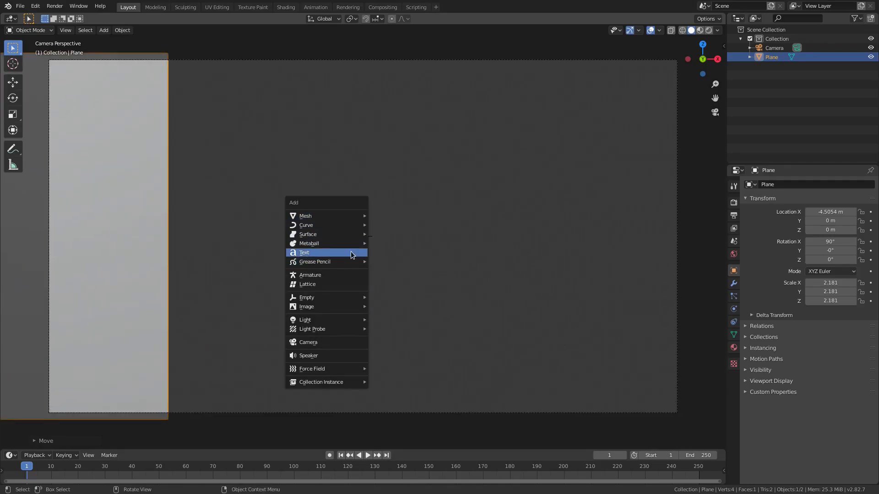
Step: Add a text object and show its font settings in Object Data Properties
left_click(304, 252)
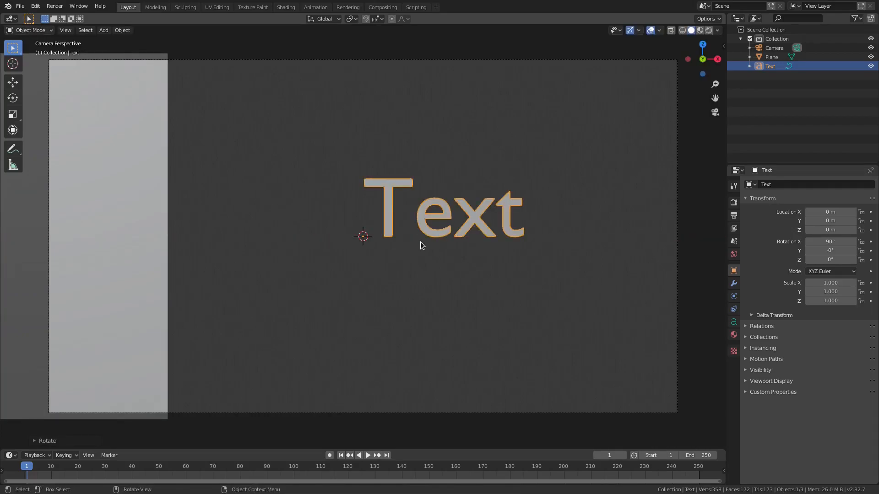
left_click(733, 322)
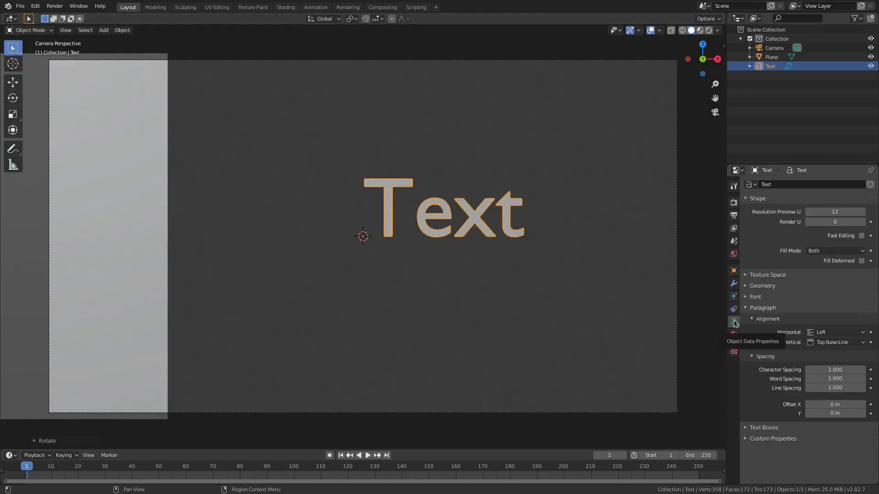
left_click(755, 297)
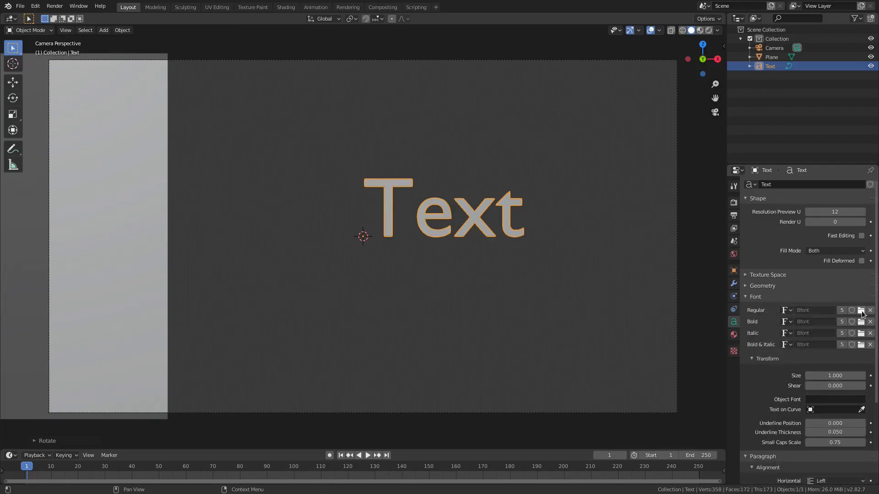
Step: Load Bronova Bold.ttf as the text's regular font
left_click(861, 310)
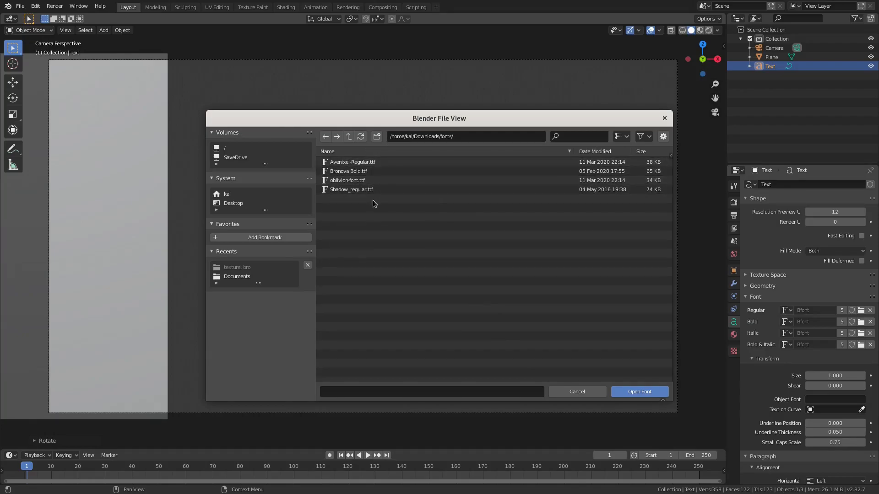
left_click(347, 170)
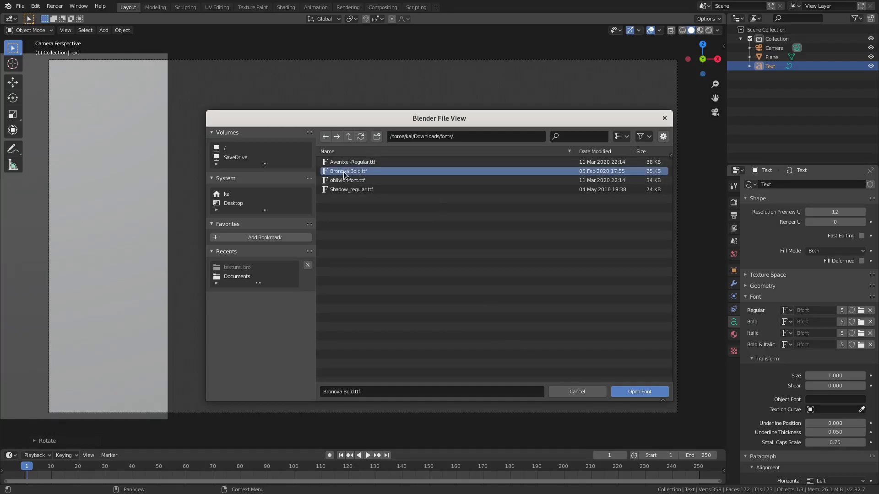
left_click(639, 391)
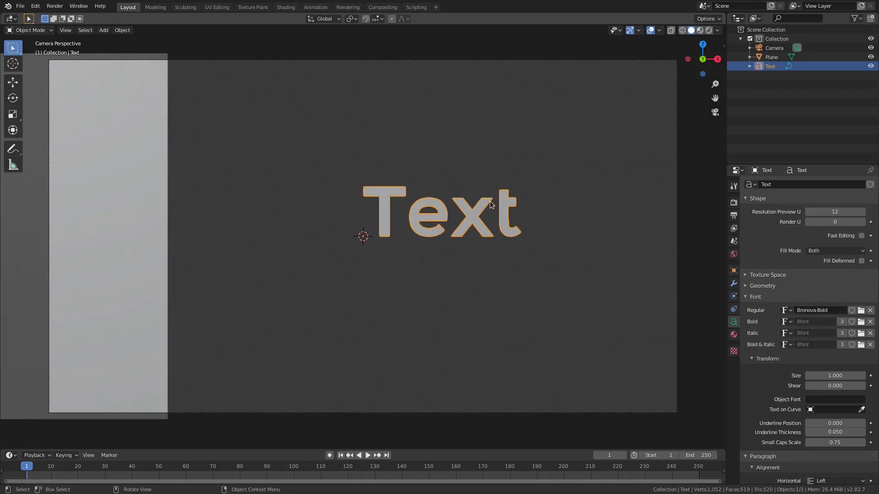
Step: Move the plane along X out of the way of the text
scroll("down", 3)
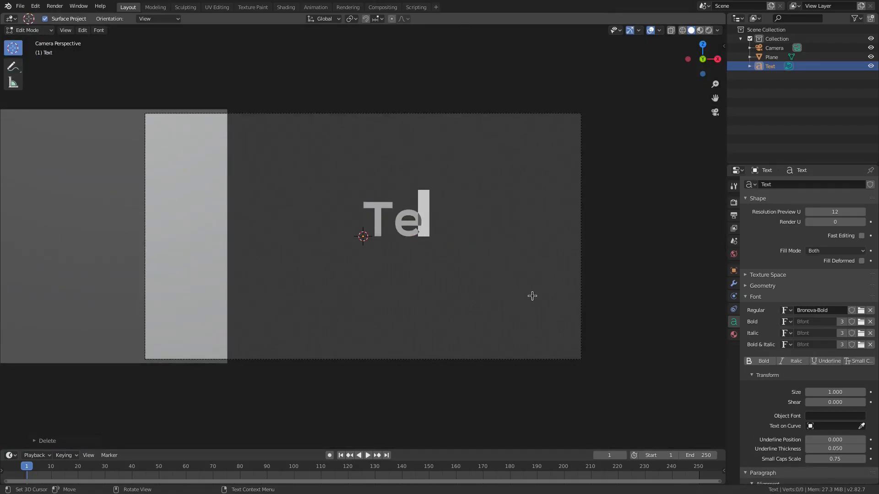
type("x")
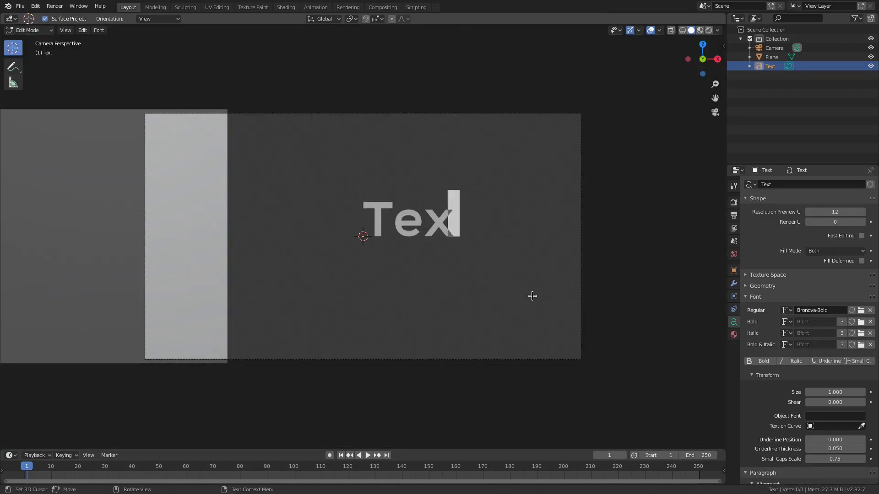
left_click(27, 29)
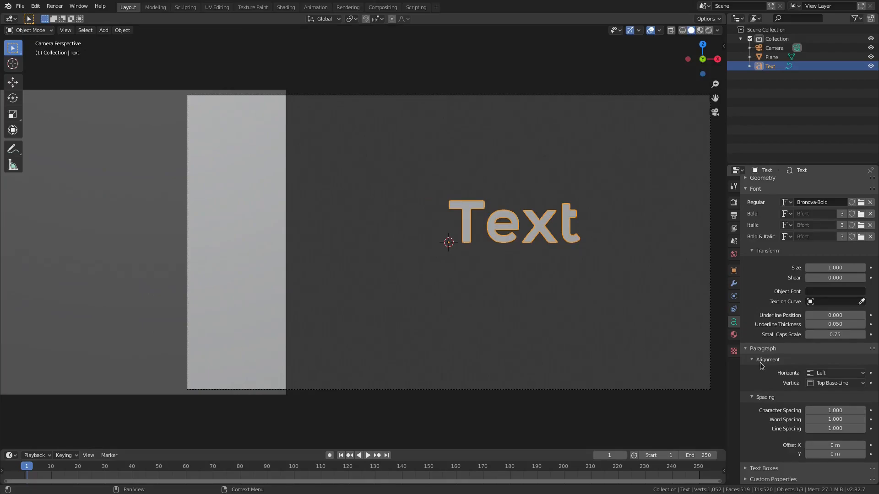
Step: Center the text horizontally and lower its line spacing to 0.9
left_click(835, 373)
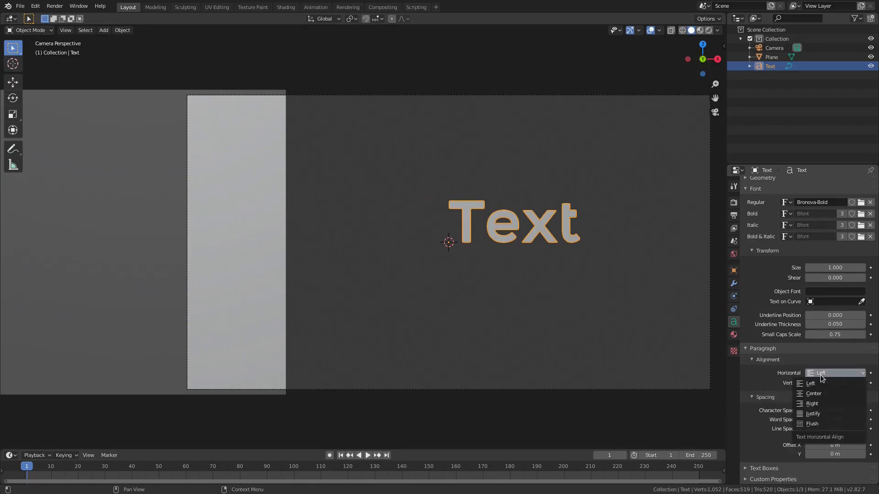
left_click(813, 393)
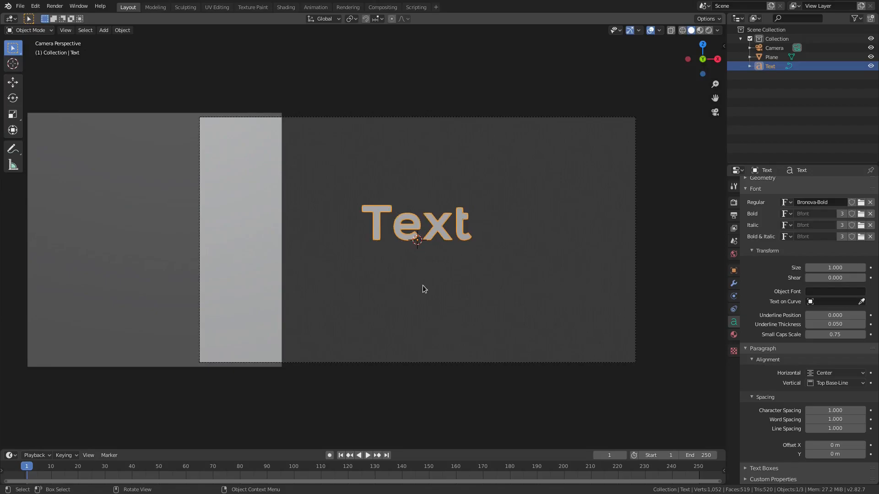
mouse_move(835, 383)
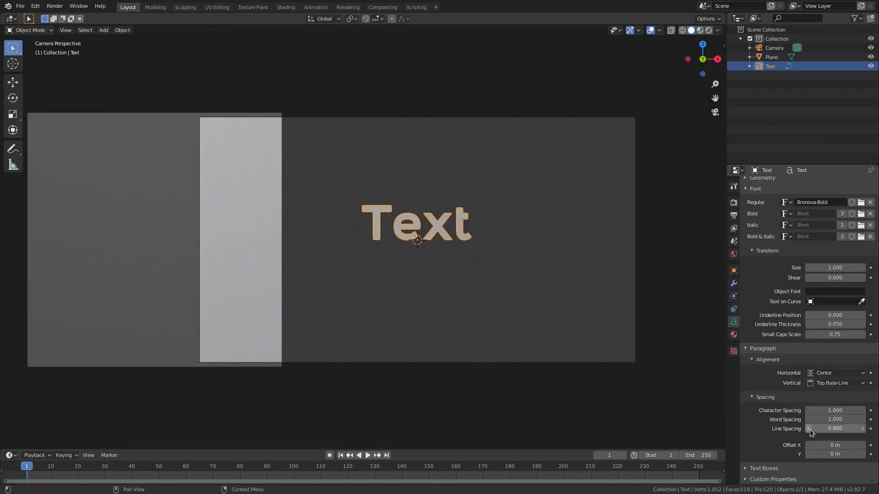
left_click(835, 429)
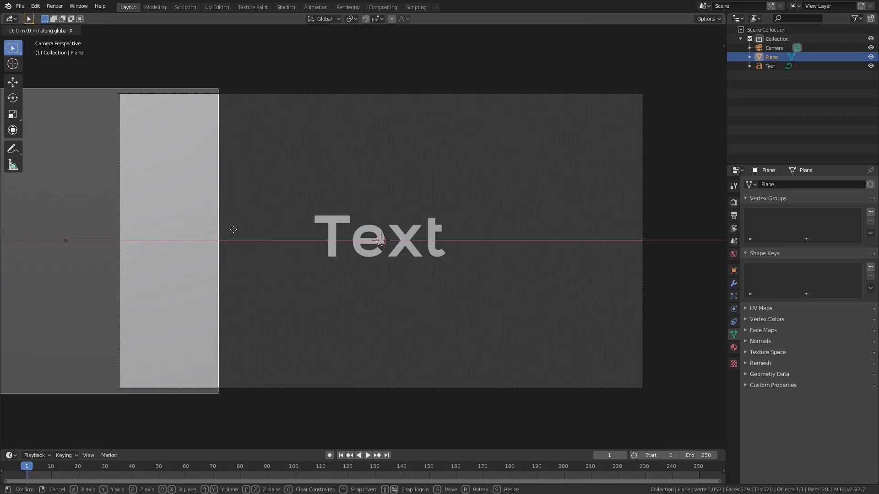
mouse_move(459, 236)
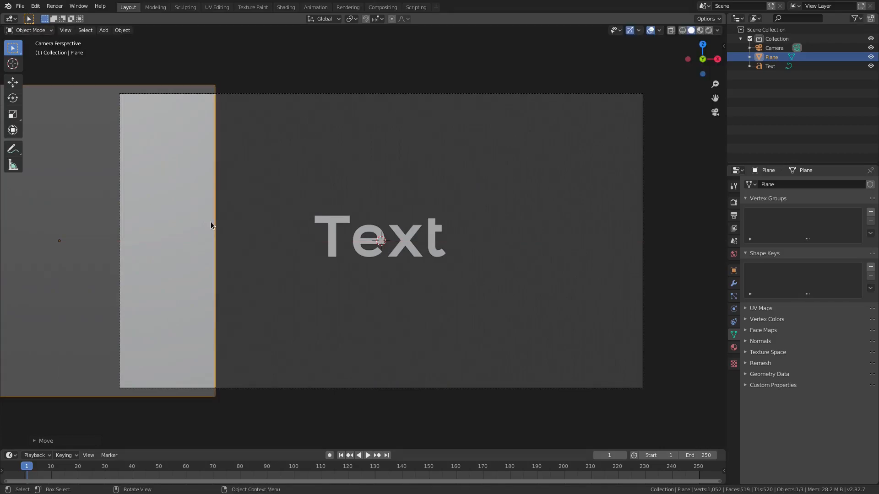
mouse_move(742, 241)
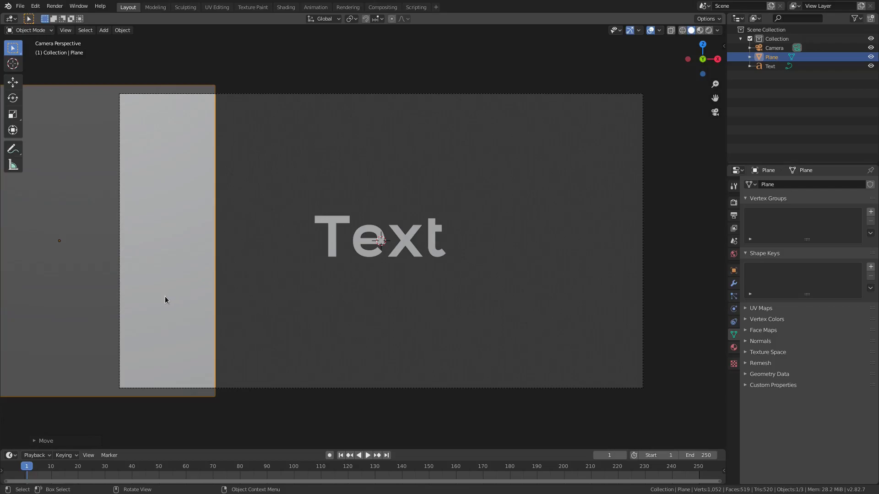
mouse_move(733, 253)
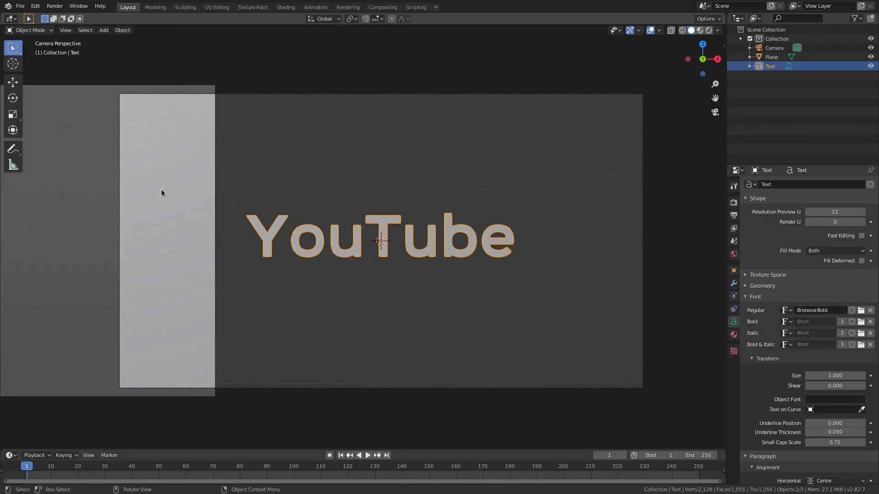
Step: Switch the viewport to rendered preview and set the view transform to Standard
left_click(772, 57)
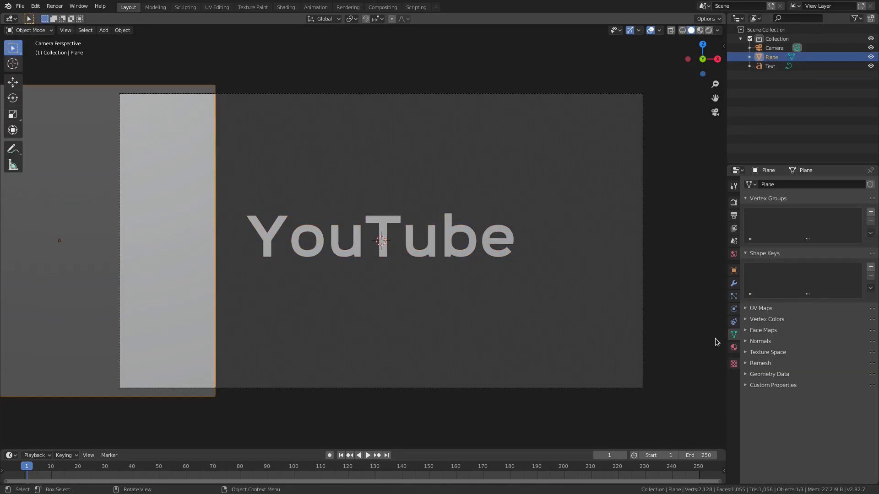
left_click(733, 254)
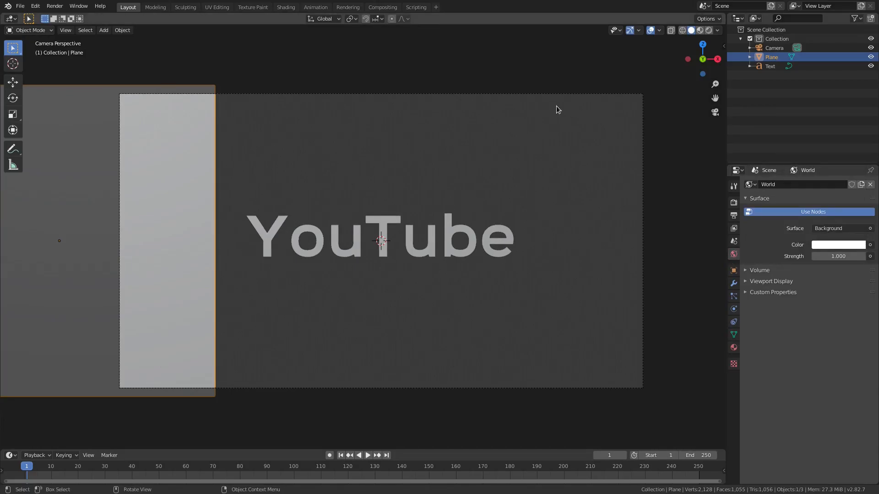
mouse_move(708, 30)
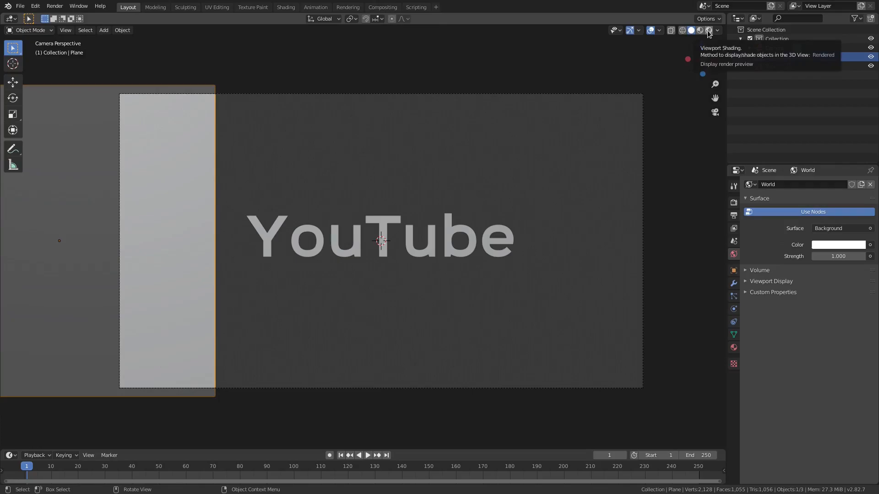
left_click(708, 30)
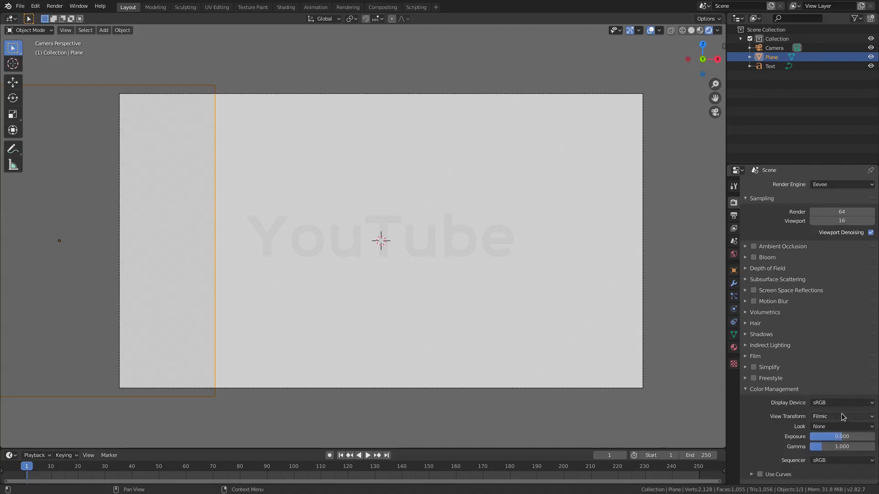
left_click(841, 416)
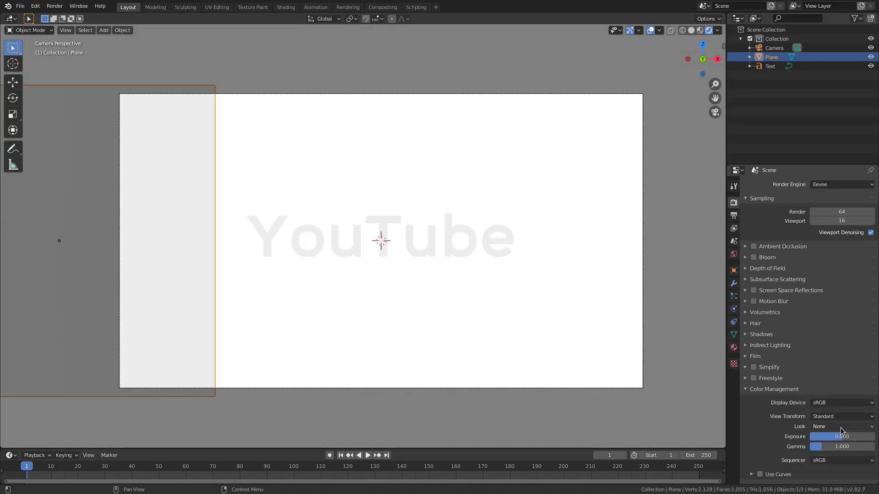
mouse_move(192, 274)
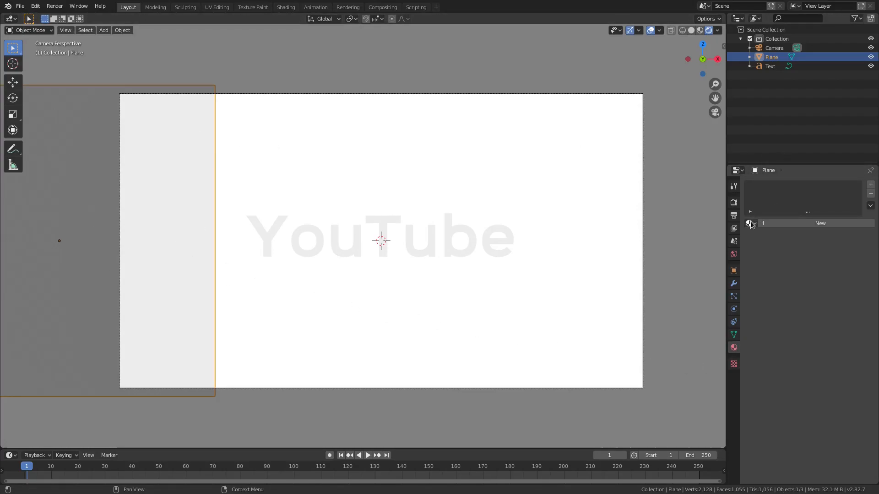
Step: Create a new white Principled BSDF material on the plane
left_click(751, 222)
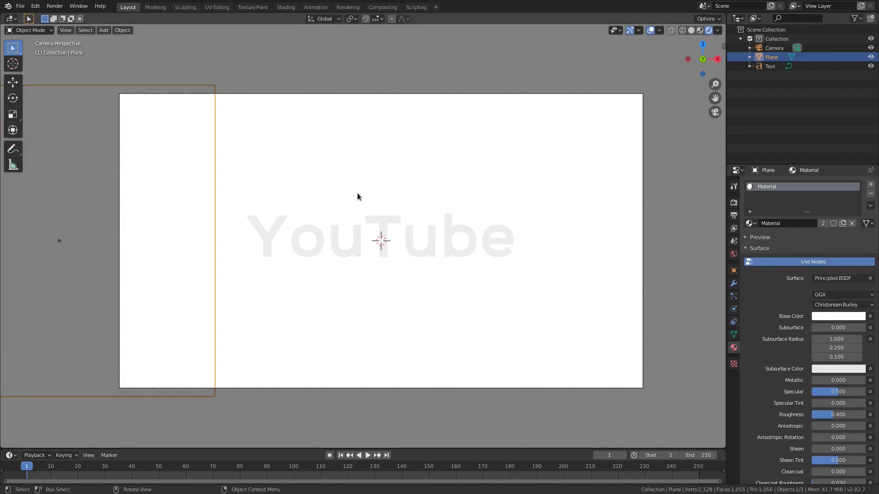
Step: Give the YouTube text a new material with a red base colour
left_click(770, 65)
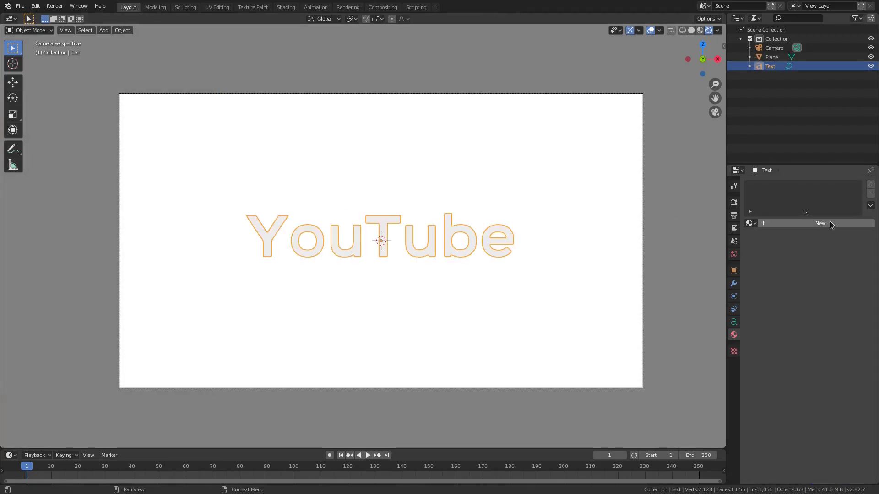
left_click(820, 223)
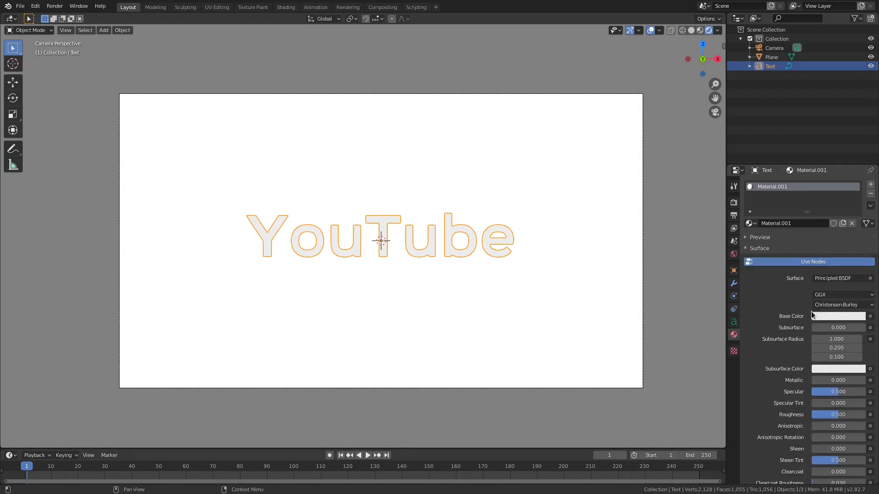
left_click(837, 315)
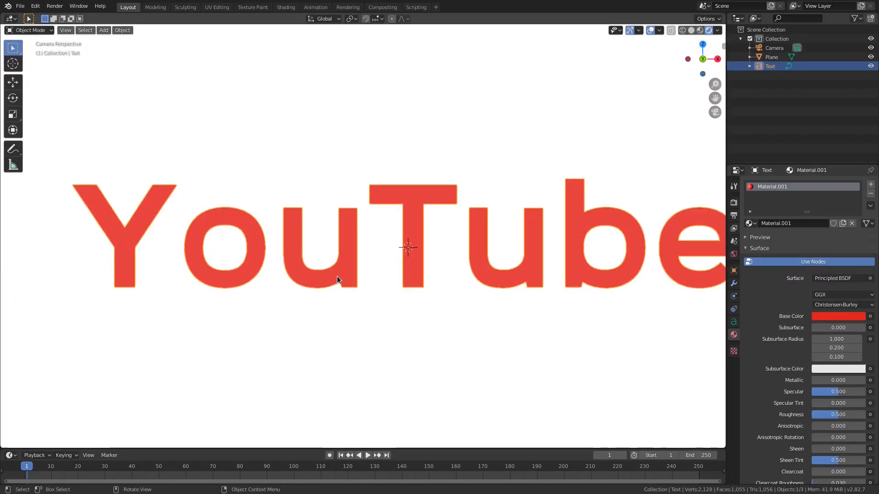
scroll("down", 3)
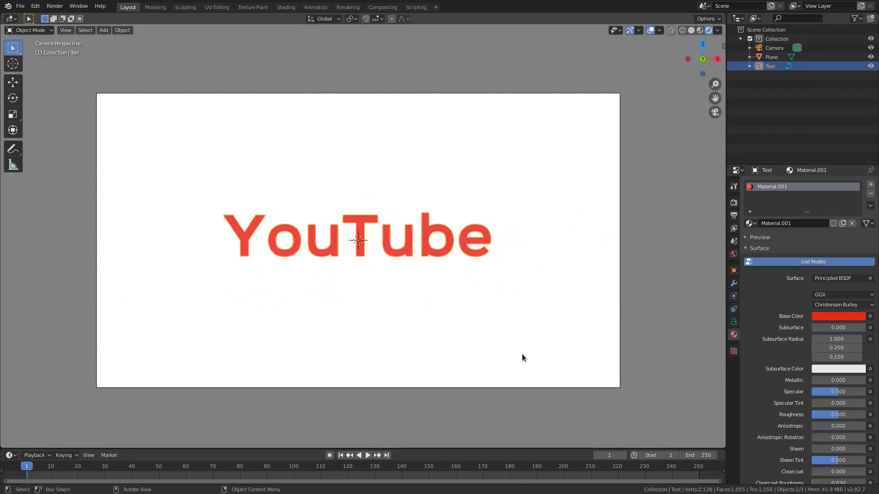
Step: Edit the text to read /YouTube with a leading slash
left_click(733, 322)
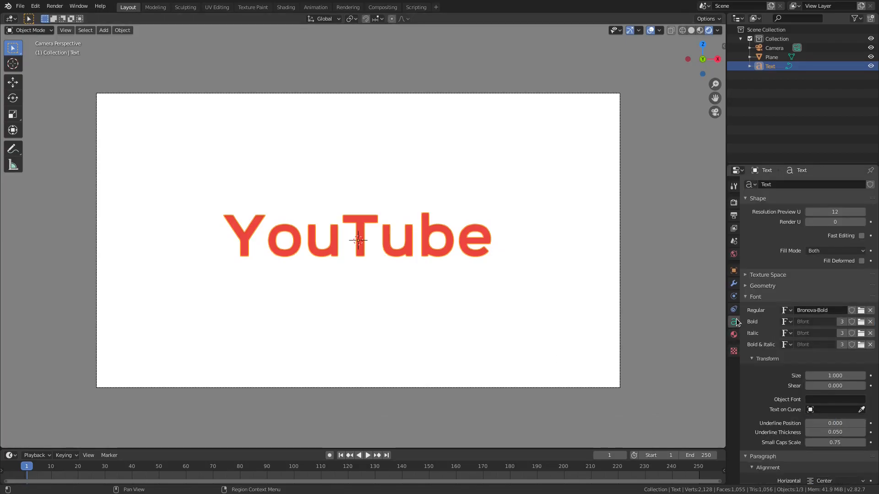
scroll("down", 3)
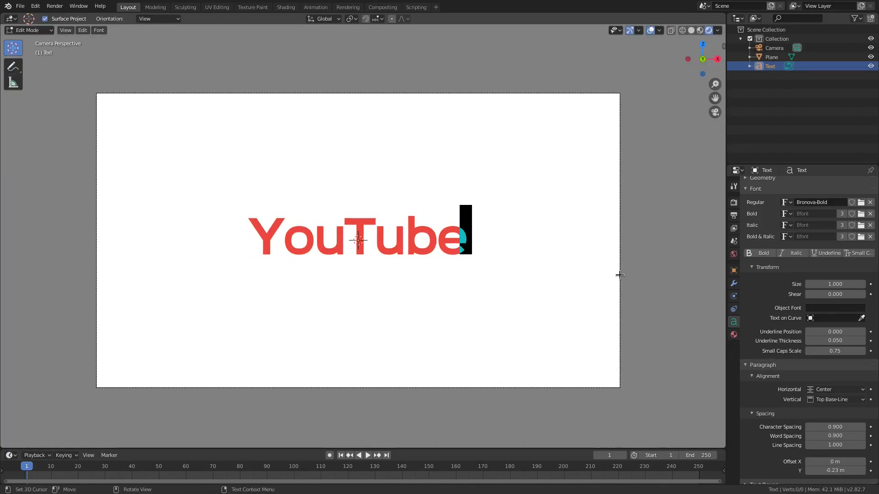
key("Tab")
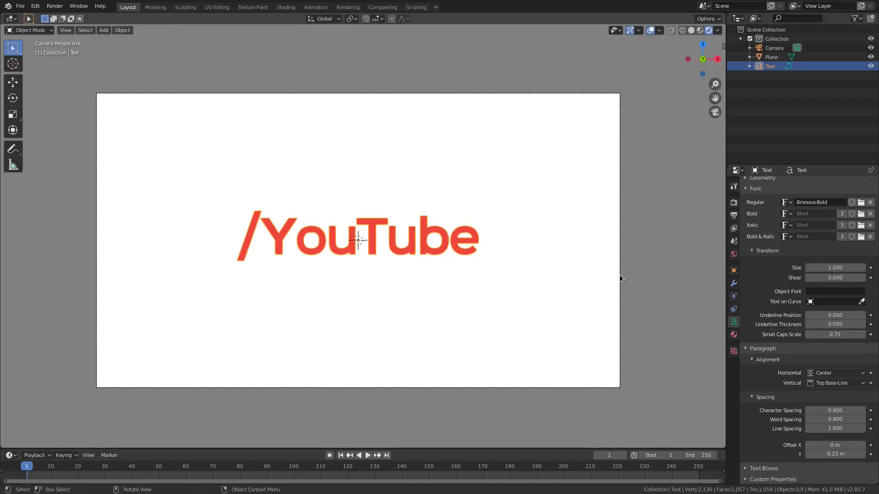
left_click(733, 335)
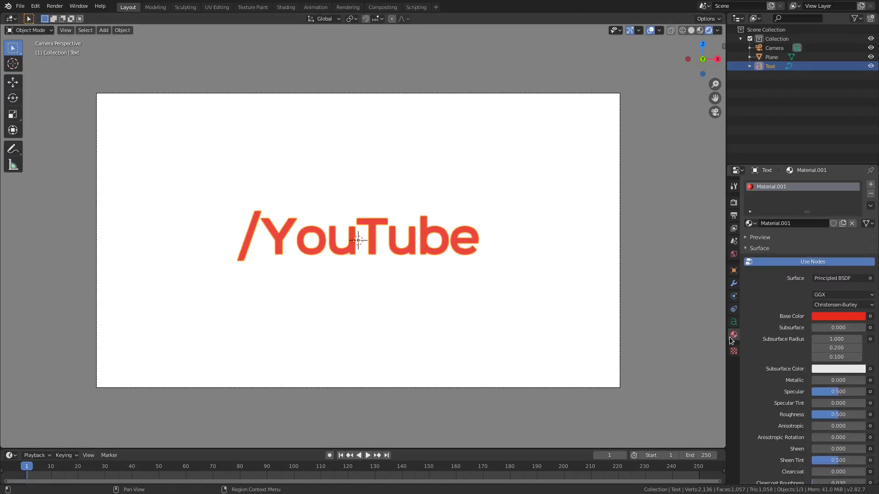
mouse_move(174, 281)
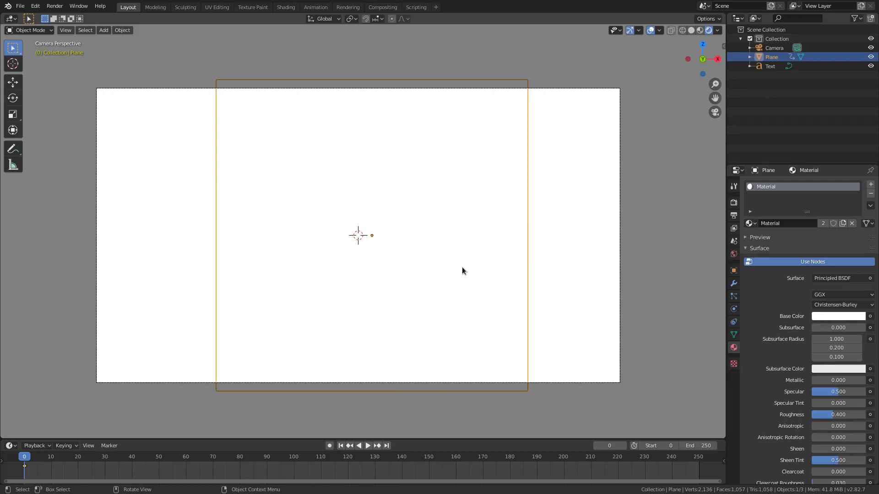
mouse_move(48, 459)
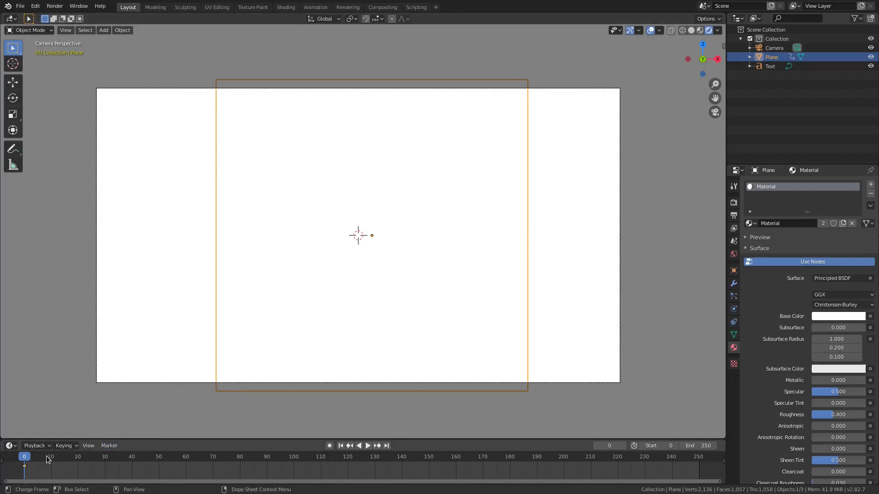
Step: Keyframe the plane's location at frame 50 after sliding it left off the text
left_click(50, 456)
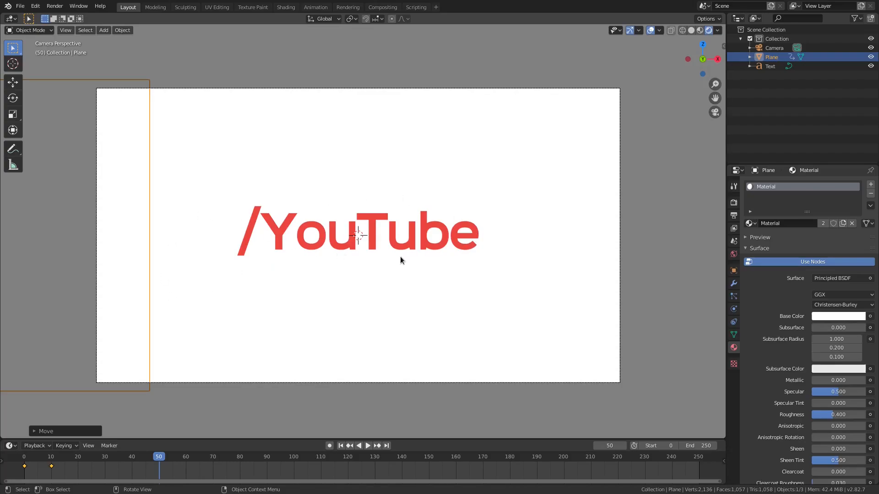
key("i")
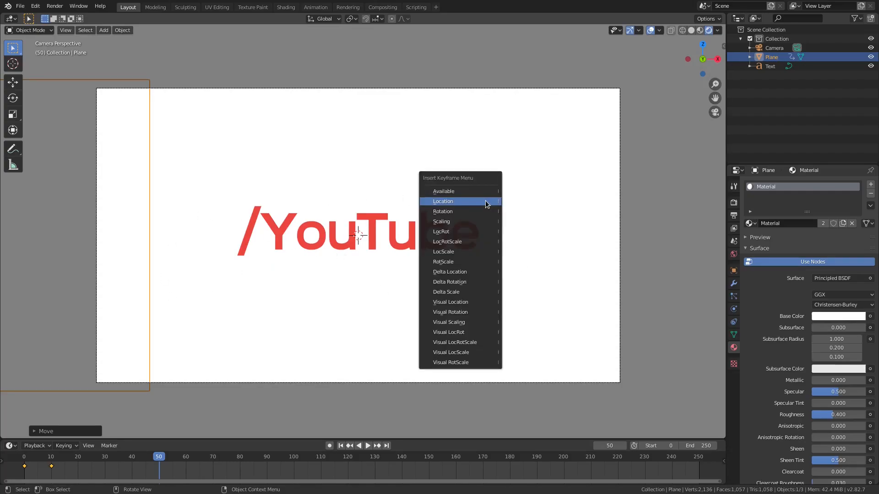
left_click(359, 445)
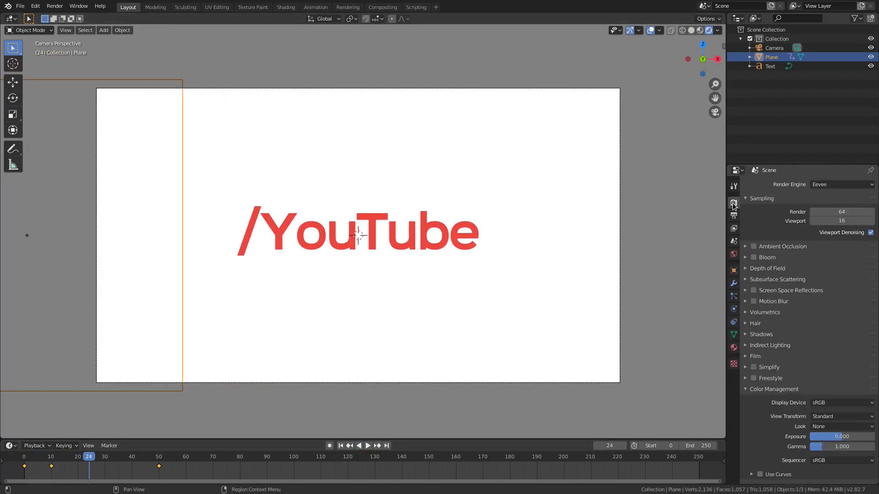
left_click(733, 215)
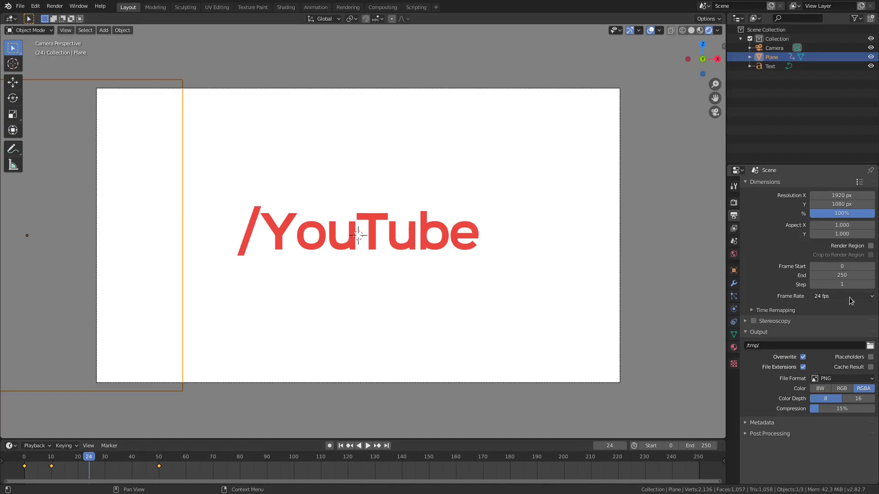
left_click(841, 296)
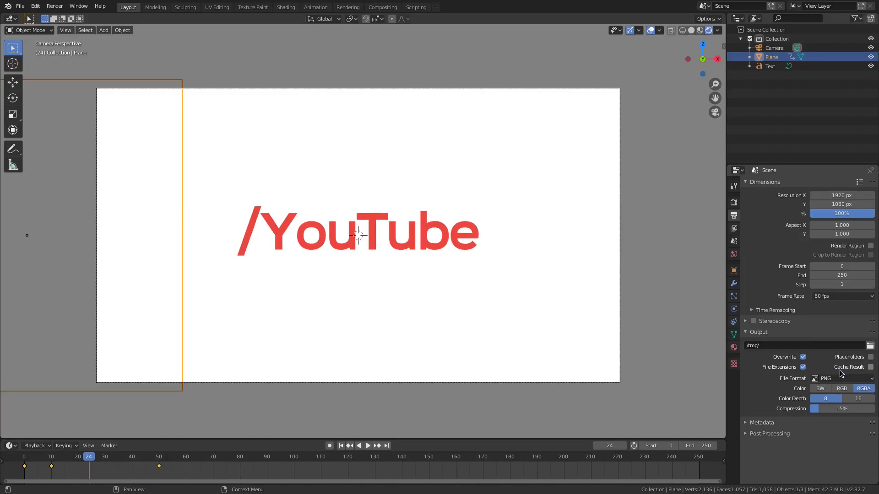
mouse_move(390, 226)
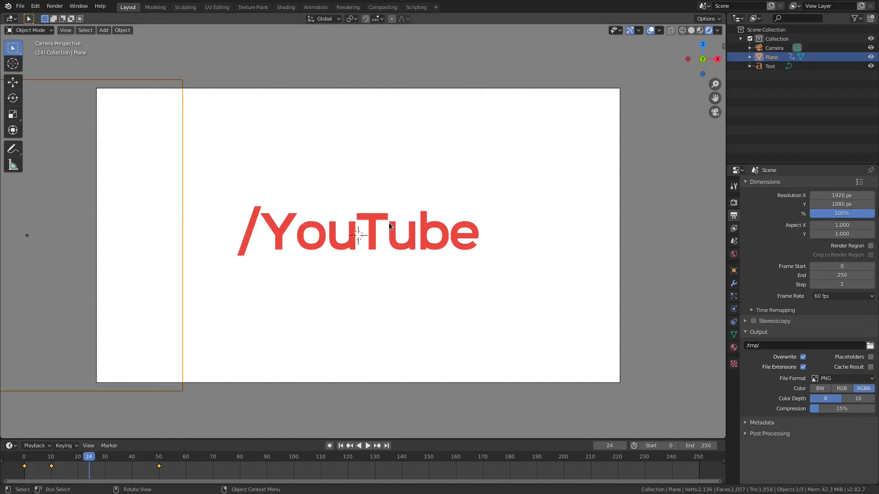
left_click(367, 445)
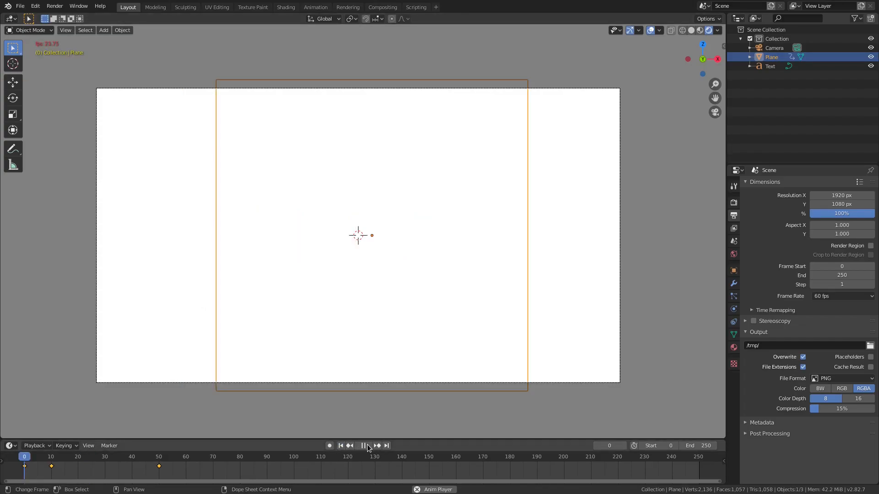
left_click(362, 446)
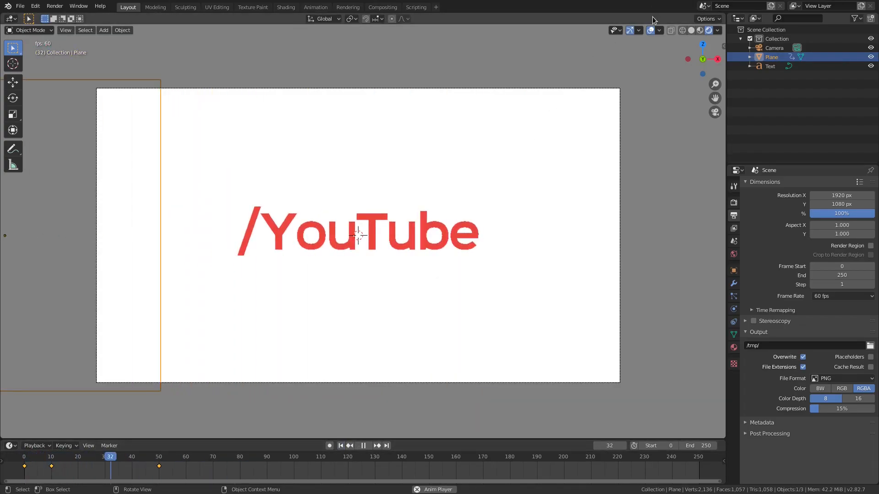
left_click(340, 445)
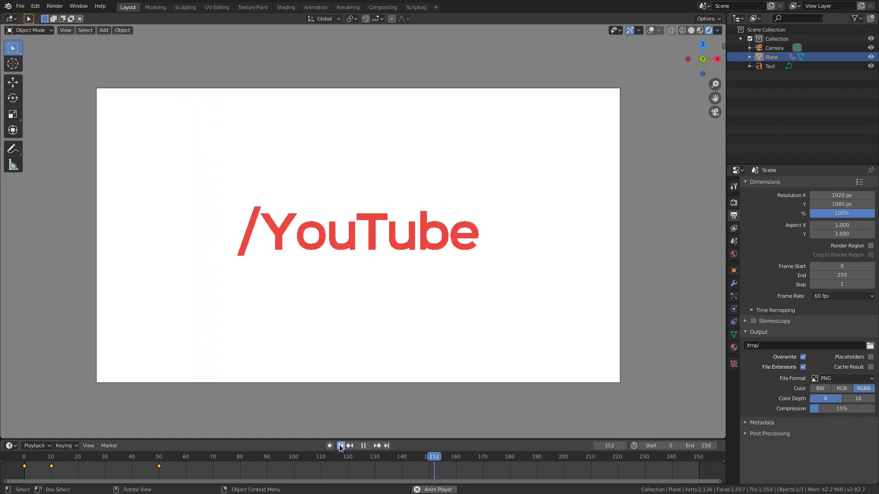
left_click(362, 445)
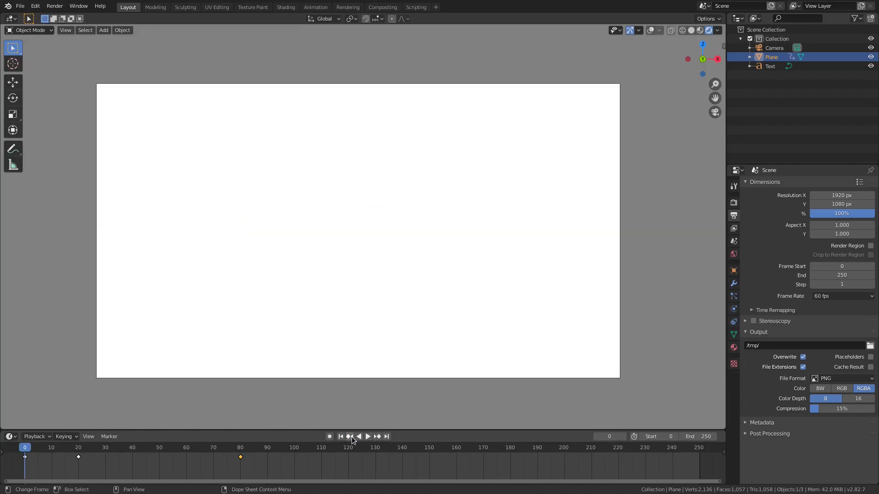
Step: Play back the reveal with the plane's keyframes retimed to frames 20 and 80
left_click(367, 436)
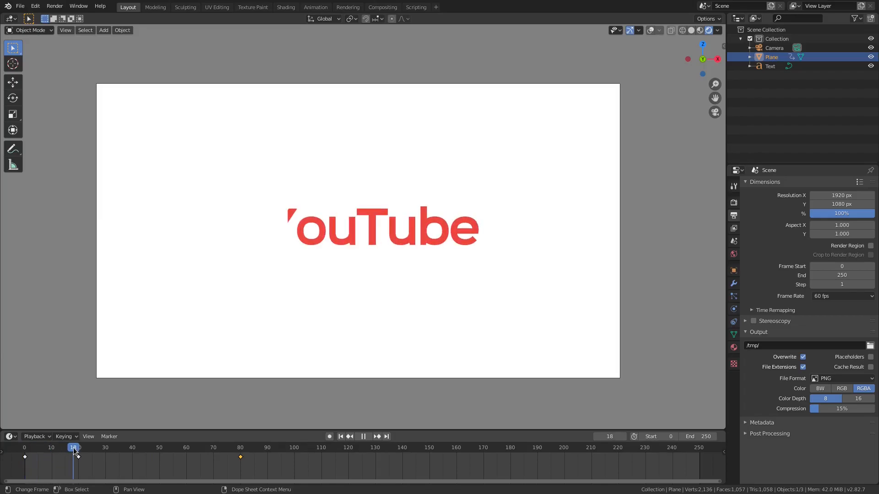
Step: Key the white plane's staged positions at frames 10, 25 and 40
left_click(80, 447)
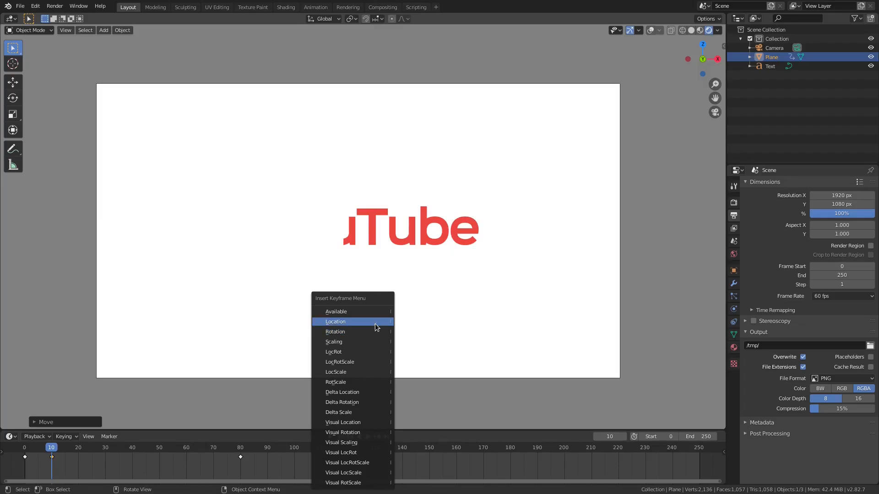
left_click(335, 322)
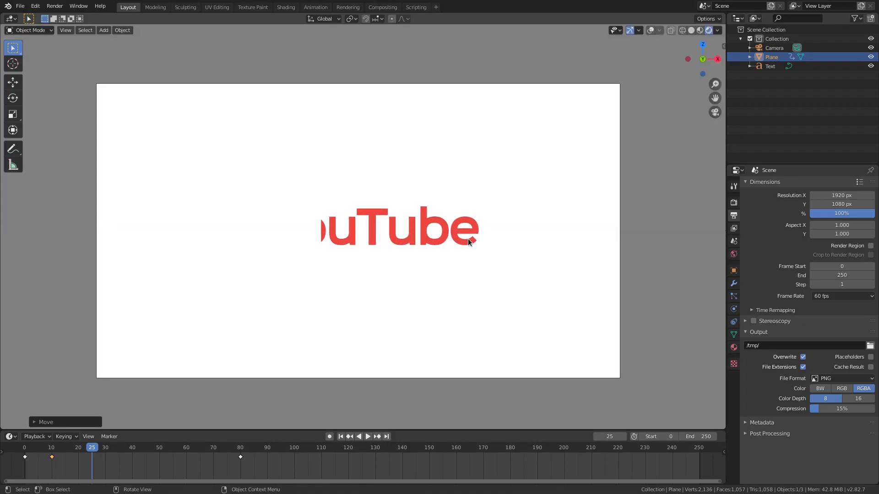
left_click(367, 436)
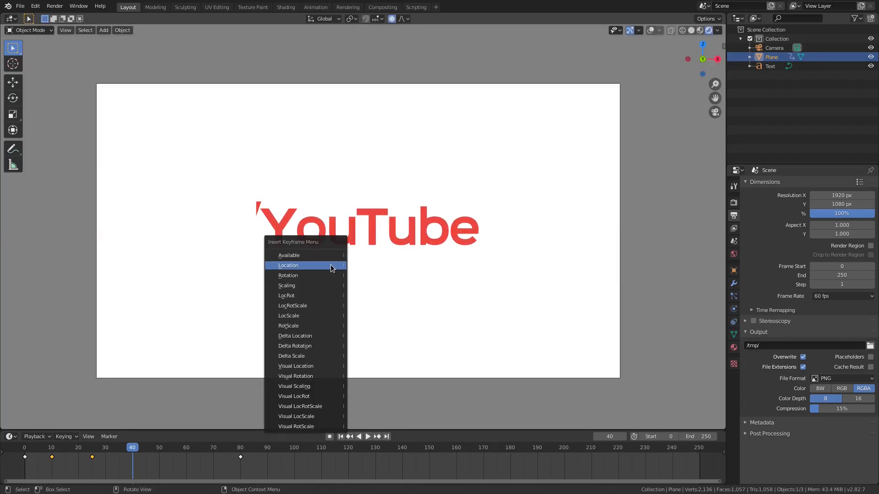
left_click(287, 265)
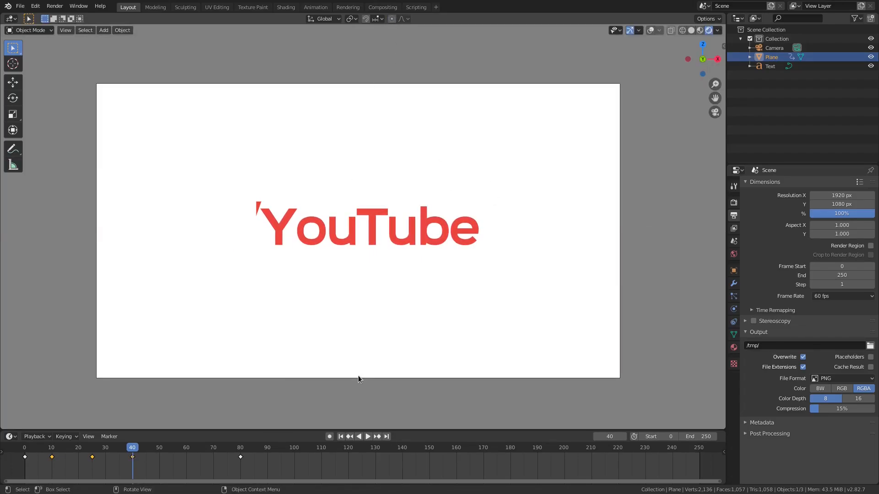
Step: Replay the staged reveal several times to check the full red /YouTube appears
left_click(367, 437)
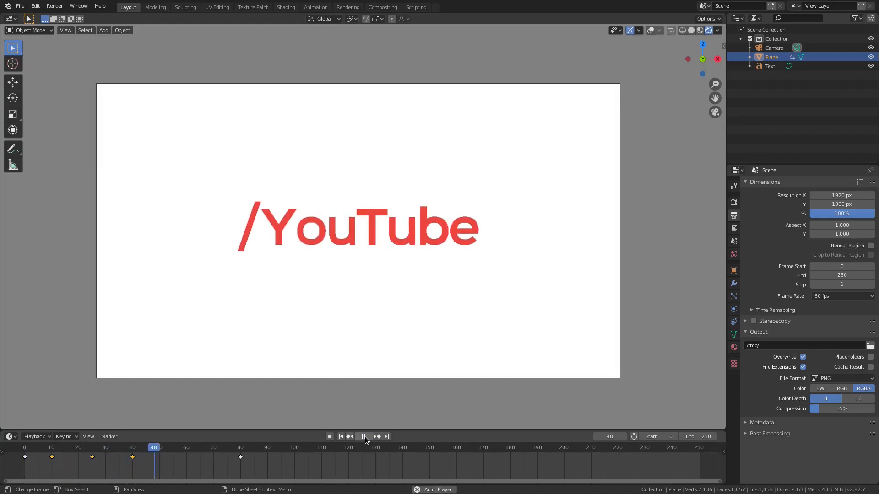
left_click(362, 437)
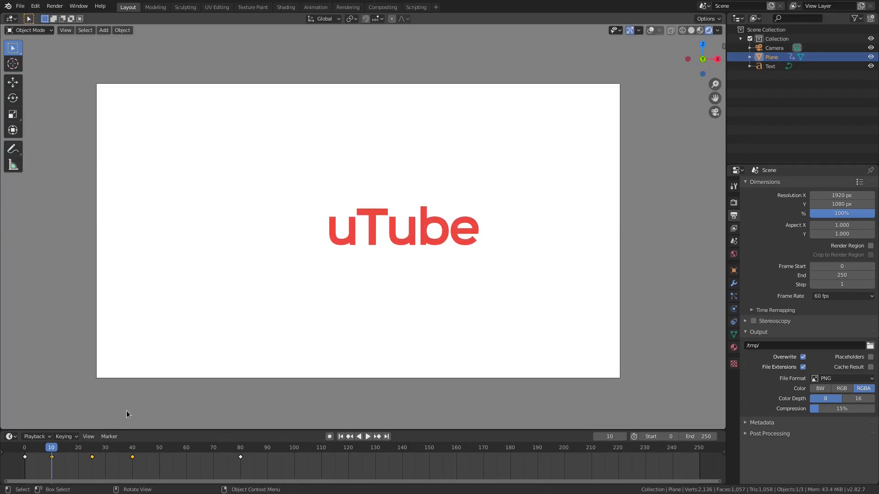
left_click(367, 436)
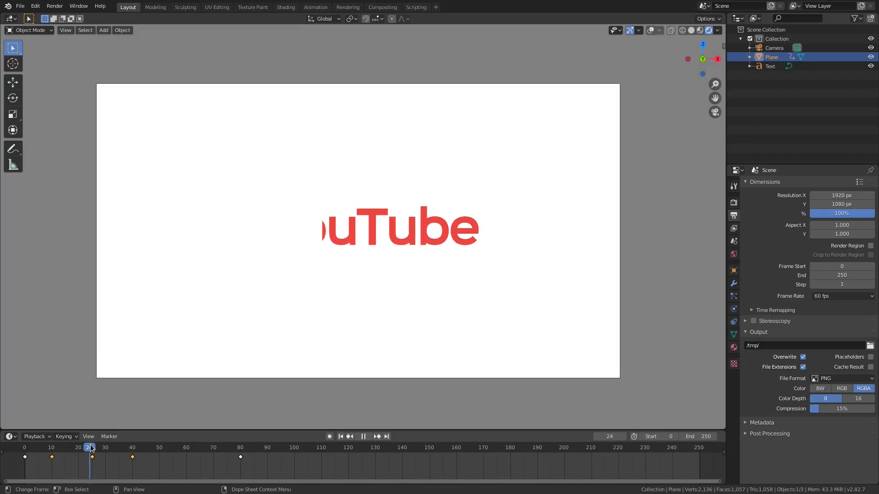
left_click(52, 447)
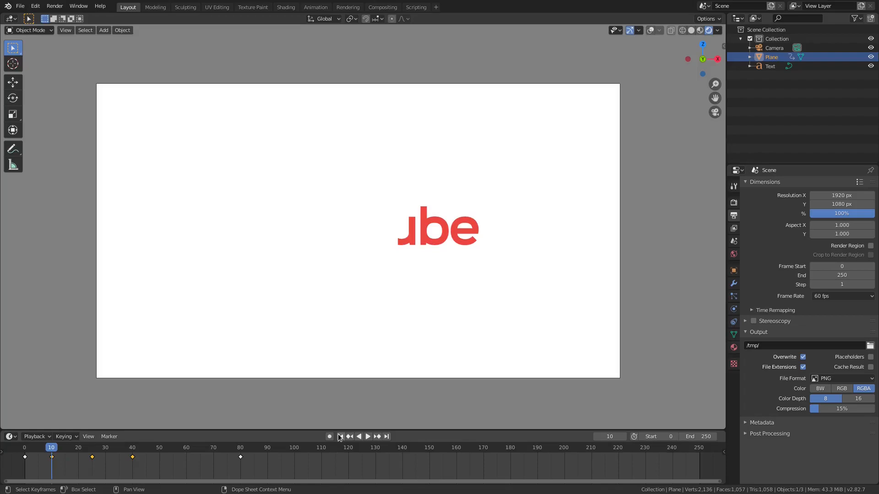
left_click(367, 436)
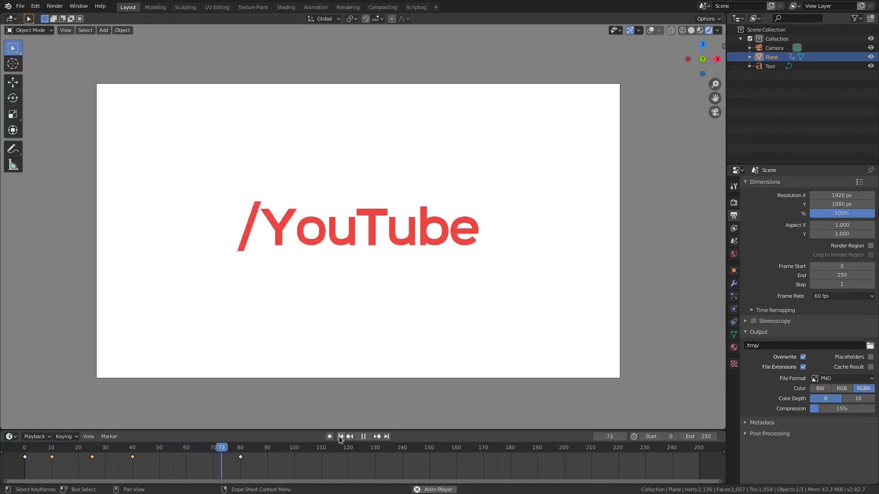
left_click(339, 436)
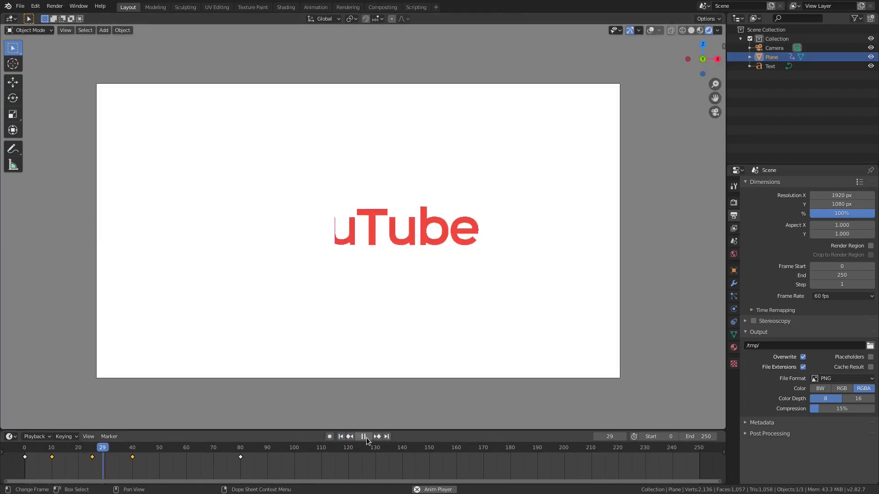
left_click(340, 437)
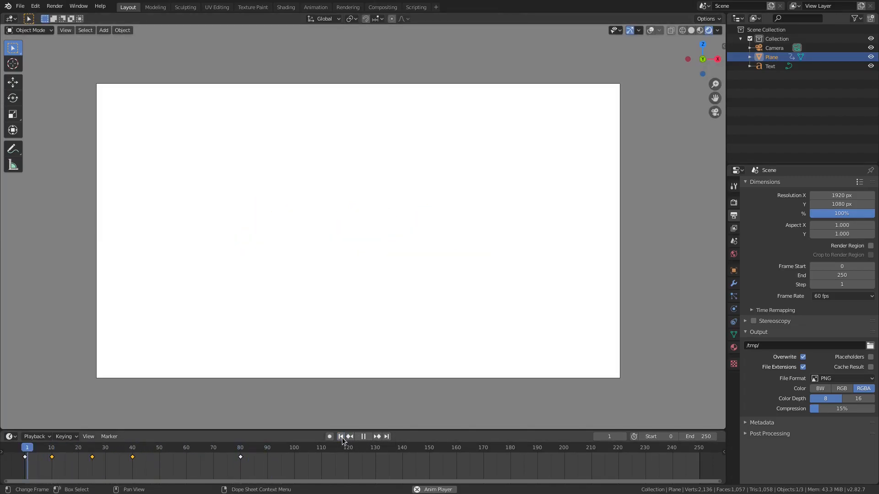
left_click(363, 436)
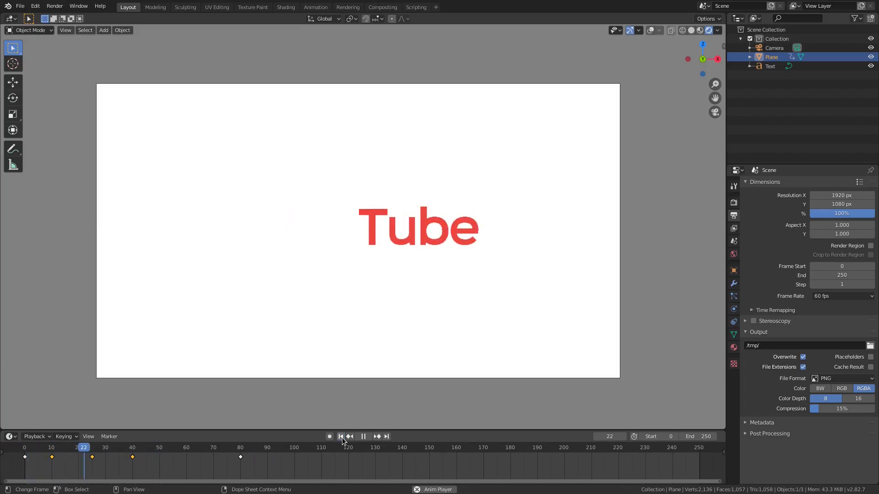
left_click(362, 436)
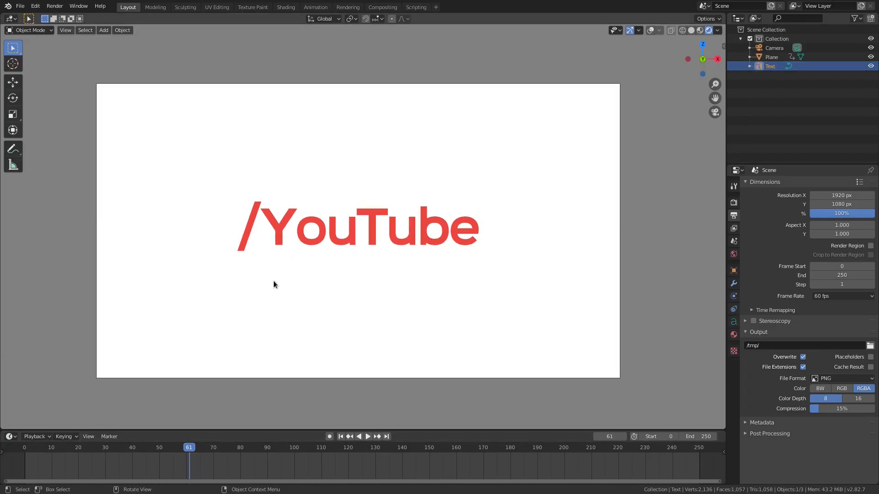
Step: At frame 0, move the /YouTube text off to the left and key its location
left_click(367, 436)
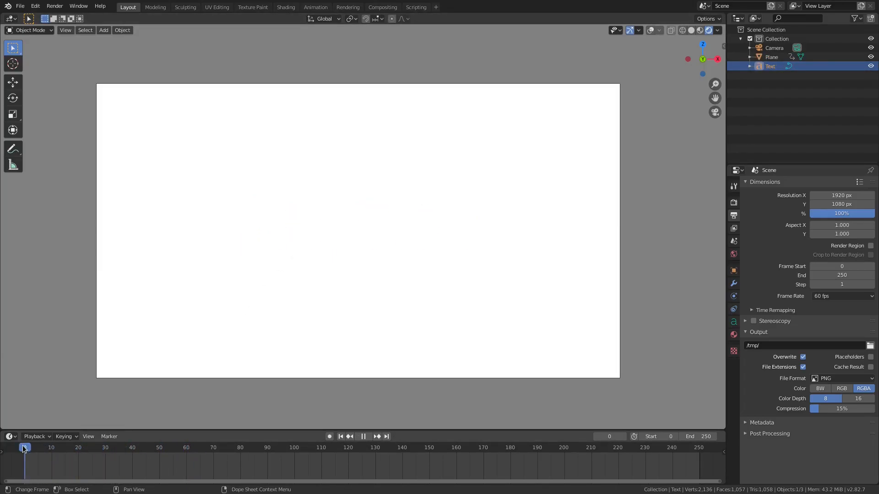
key("i")
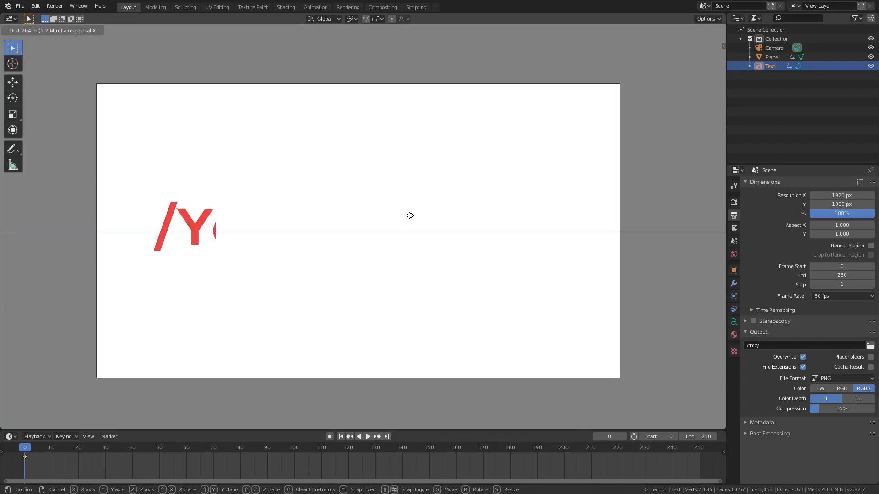
left_click(409, 216)
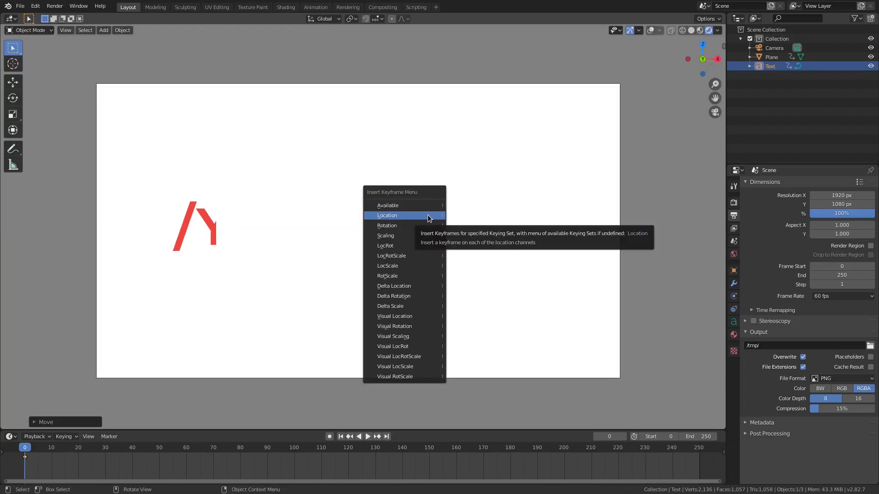
left_click(387, 215)
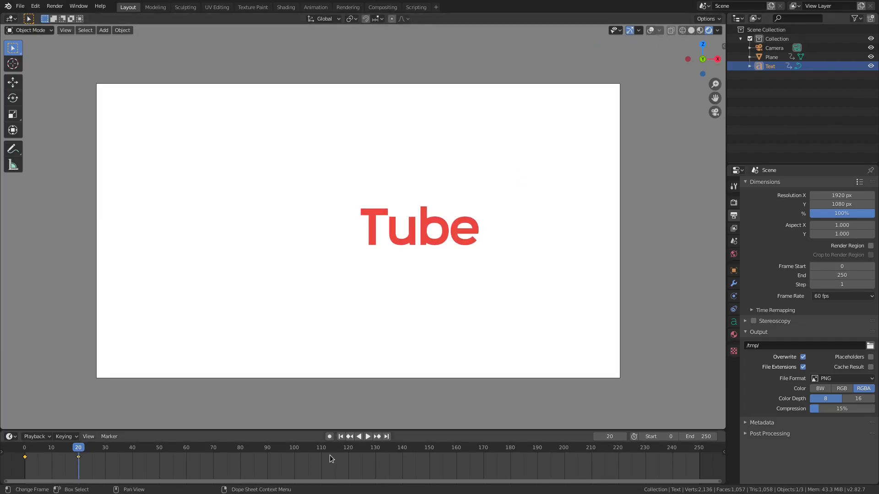
Step: Key the text's slide-in through frames 20 and 60, then preview it from the start
left_click(367, 436)
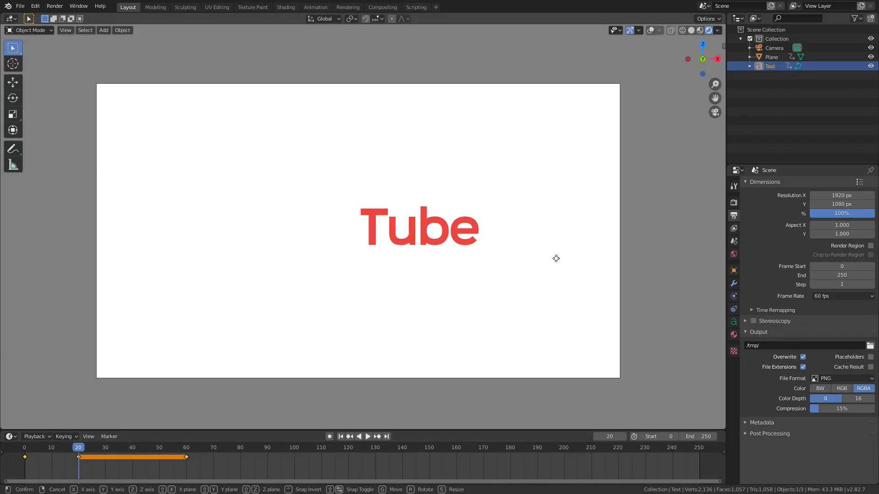
left_click(538, 259)
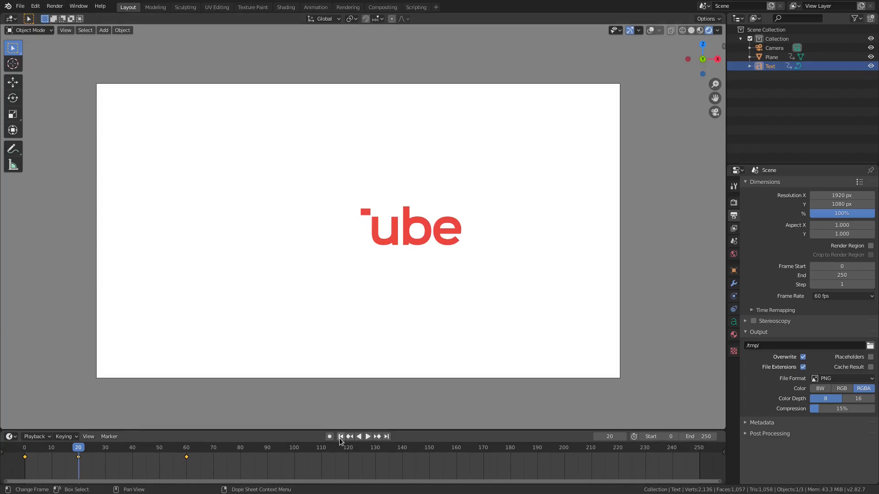
left_click(367, 436)
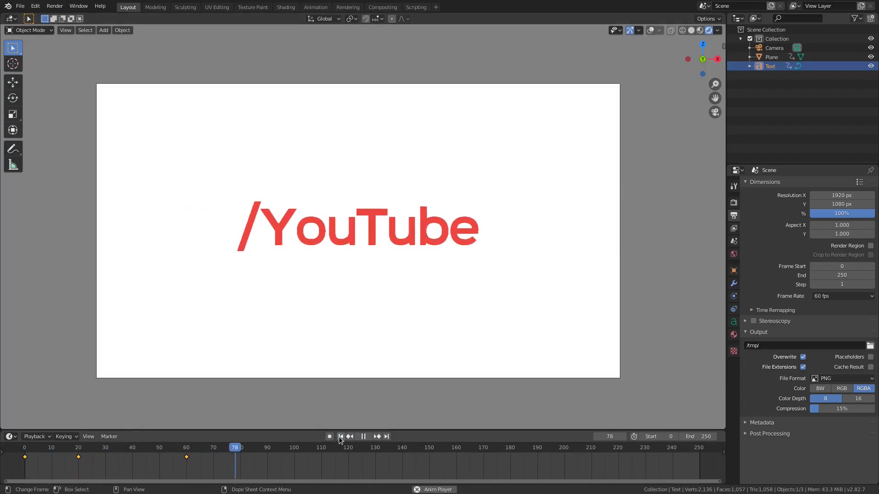
left_click(363, 437)
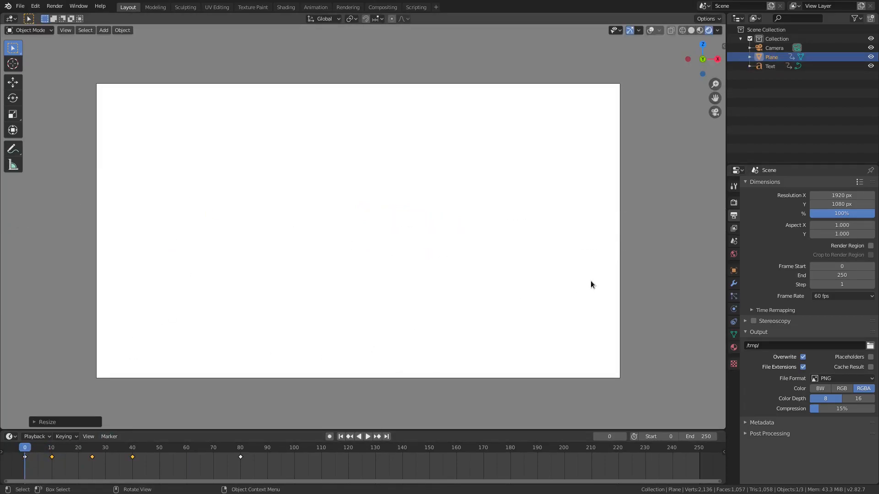
mouse_move(444, 247)
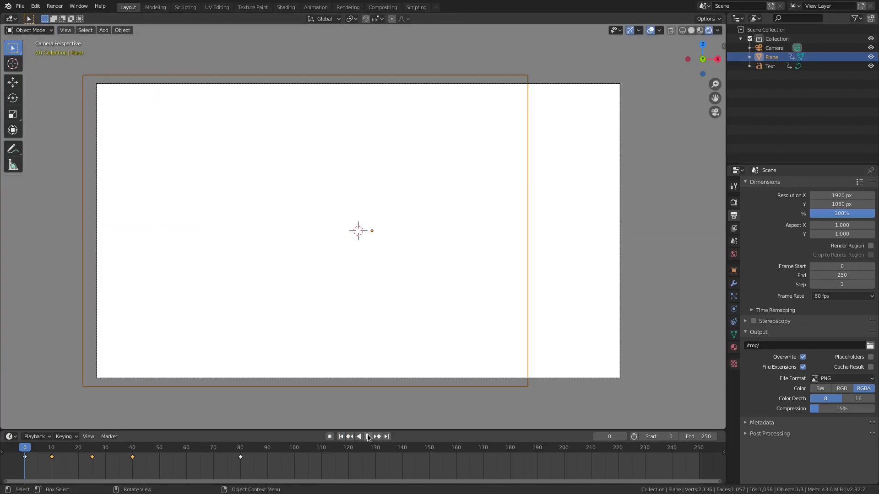
Step: Preview the plane sliding aside to reveal /YouTube, restarting and stopping playback
left_click(368, 436)
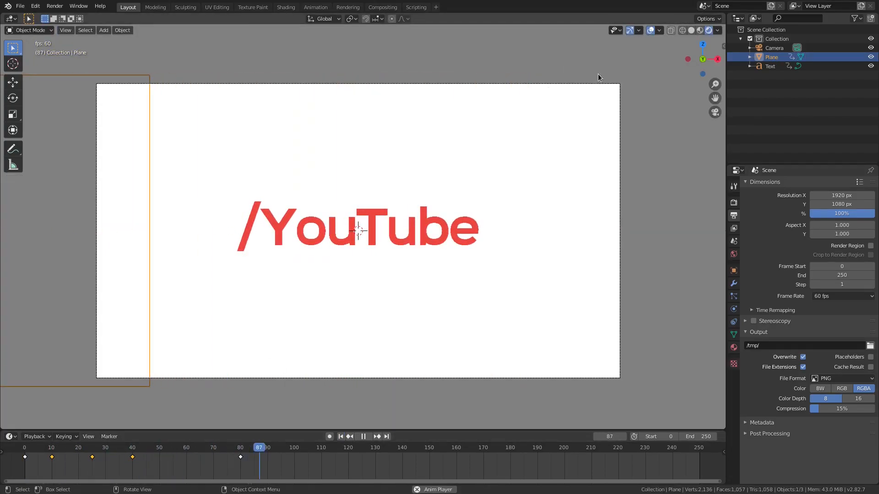
left_click(340, 436)
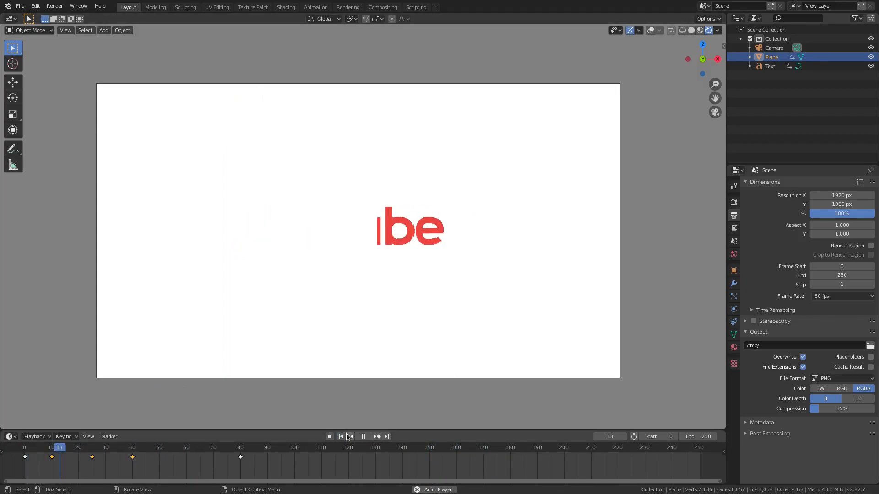
left_click(349, 437)
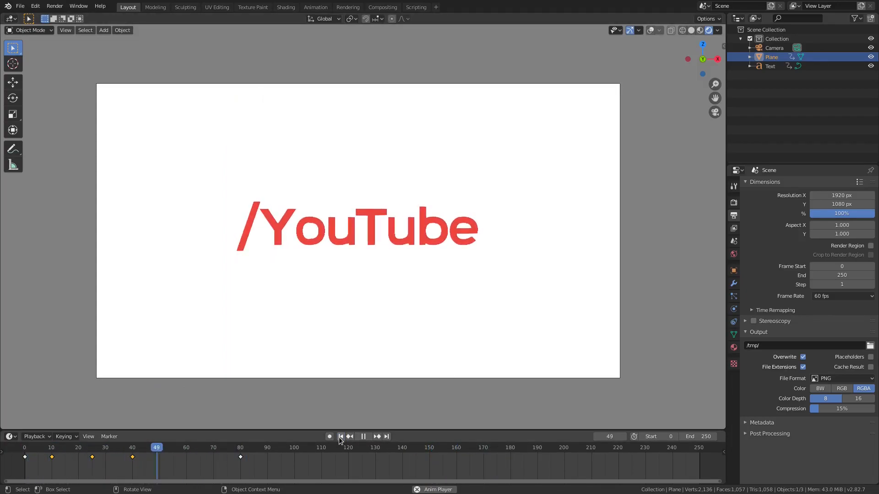
left_click(362, 437)
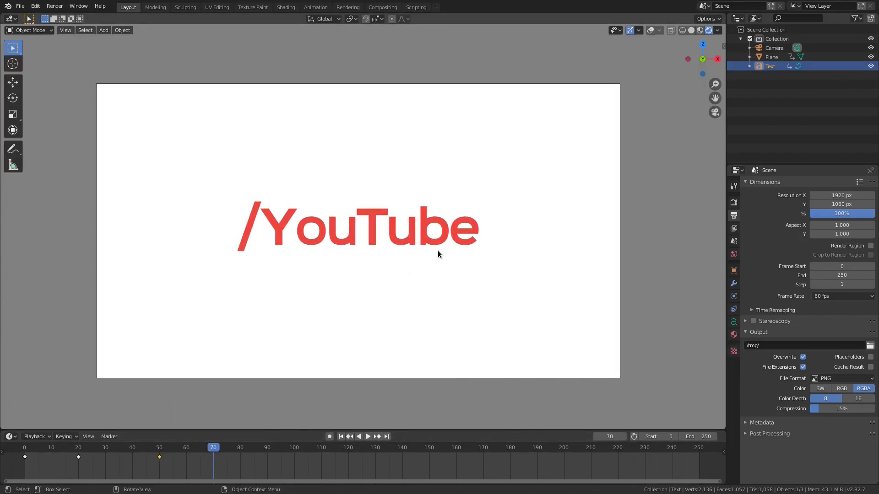
Step: Key the /YouTube text growing larger through frames 70, 85 and 110, then preview it
left_click(368, 436)
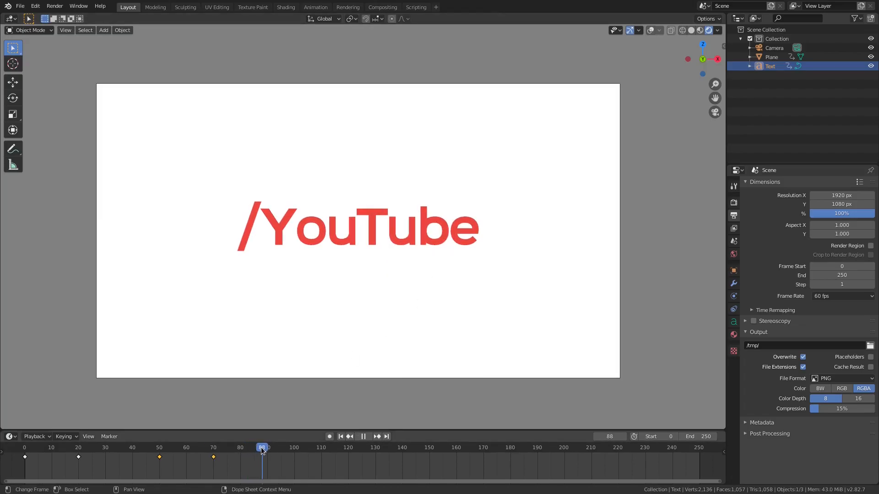
key("s")
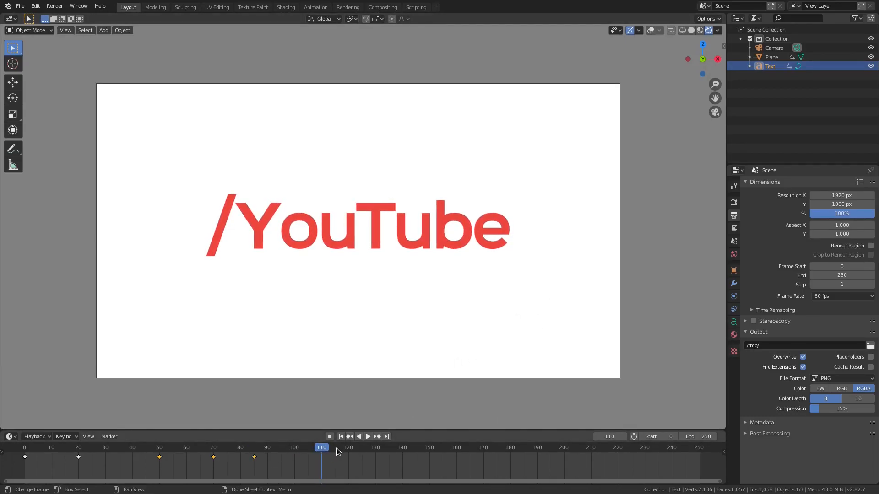
key("s")
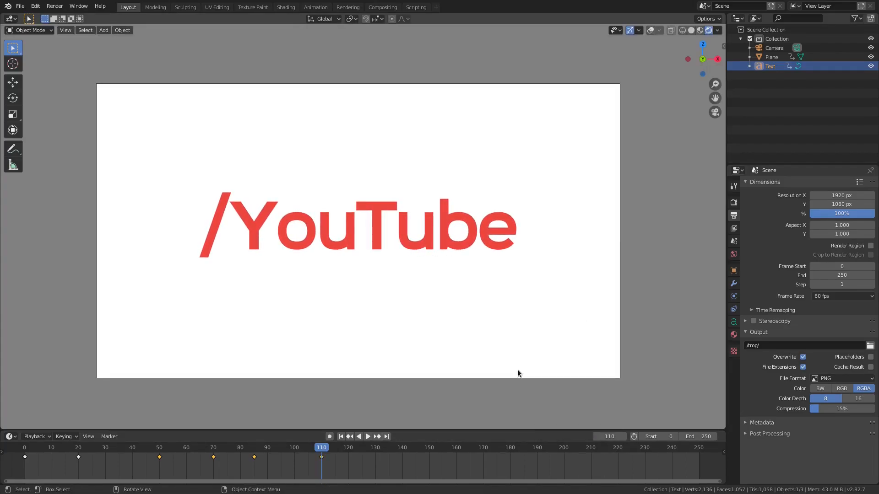
left_click(367, 436)
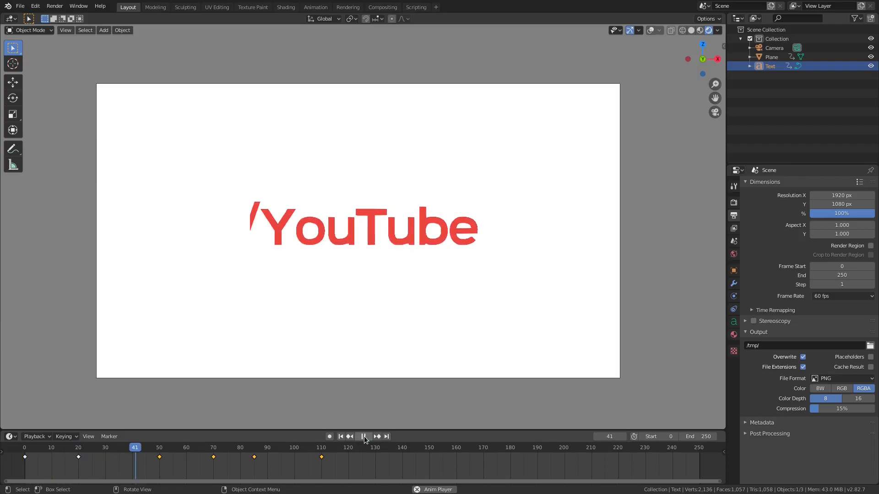
left_click(363, 437)
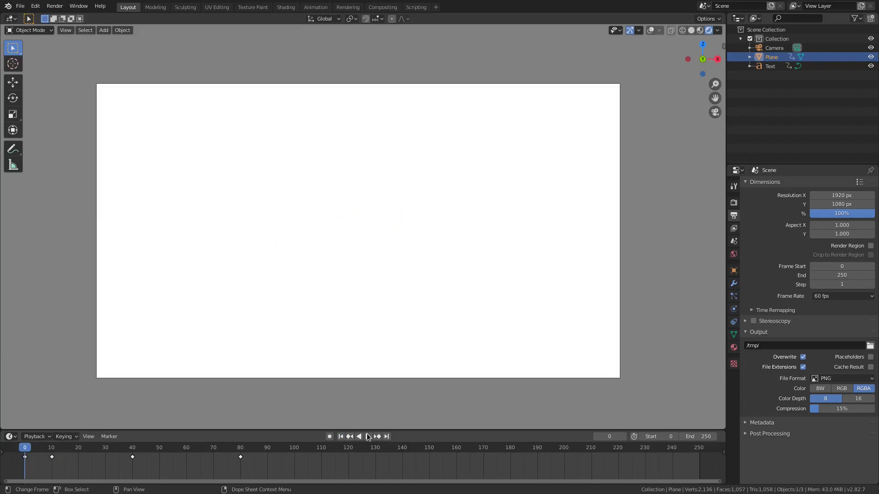
left_click(369, 436)
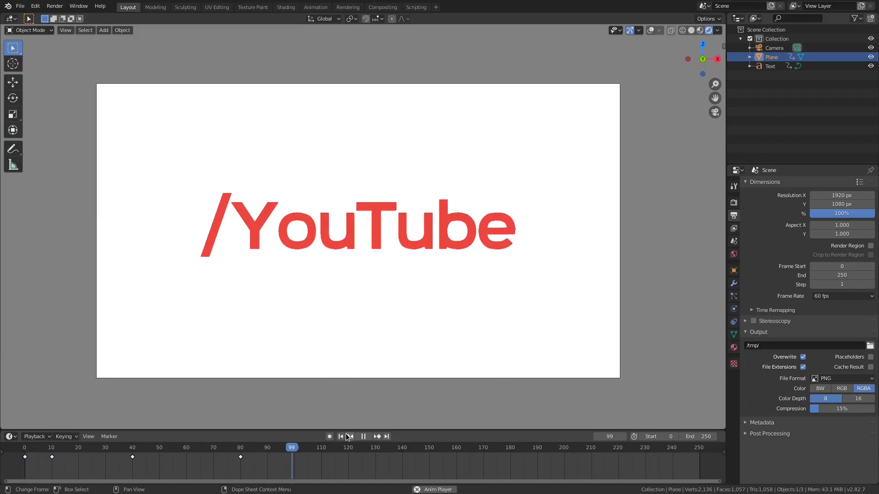
left_click(363, 436)
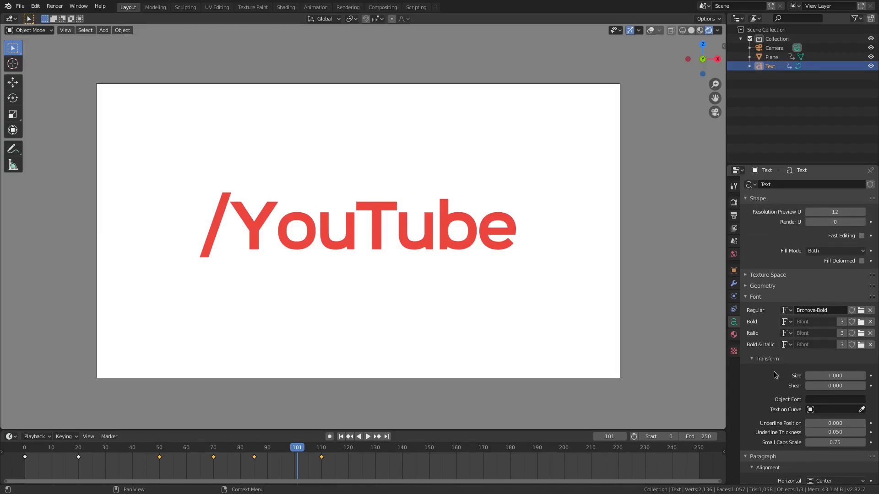
Step: Set the /YouTube text's character spacing to 1.200 and font size to 0.300
left_click(763, 286)
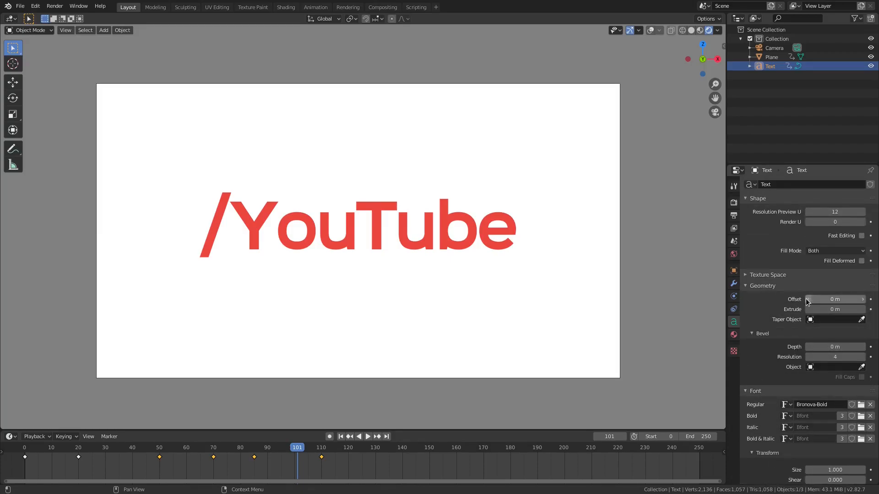
left_click(762, 285)
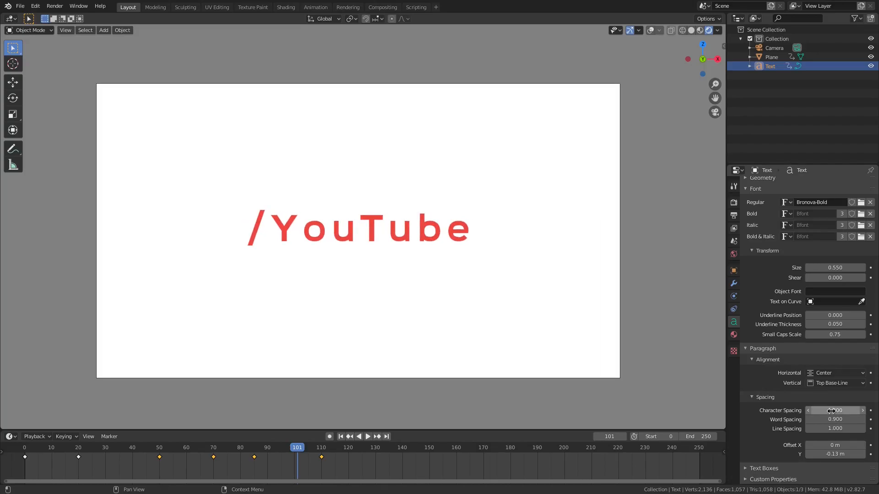
left_click(834, 410)
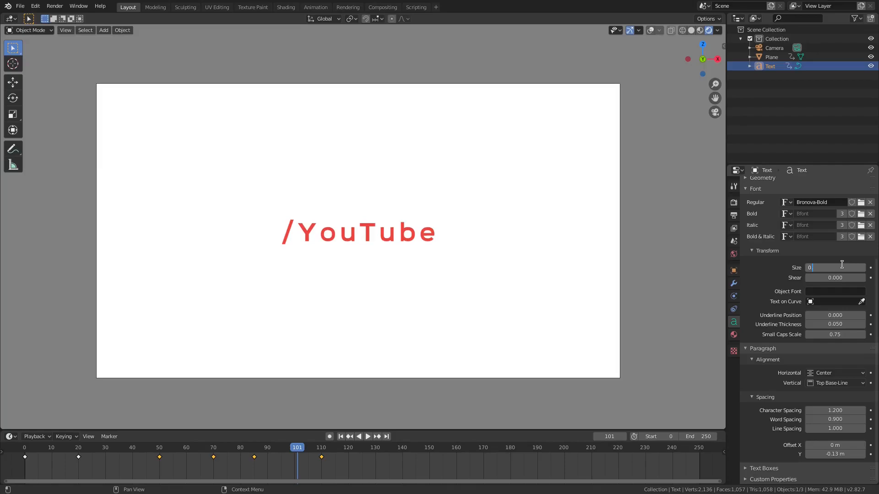
type("0.300")
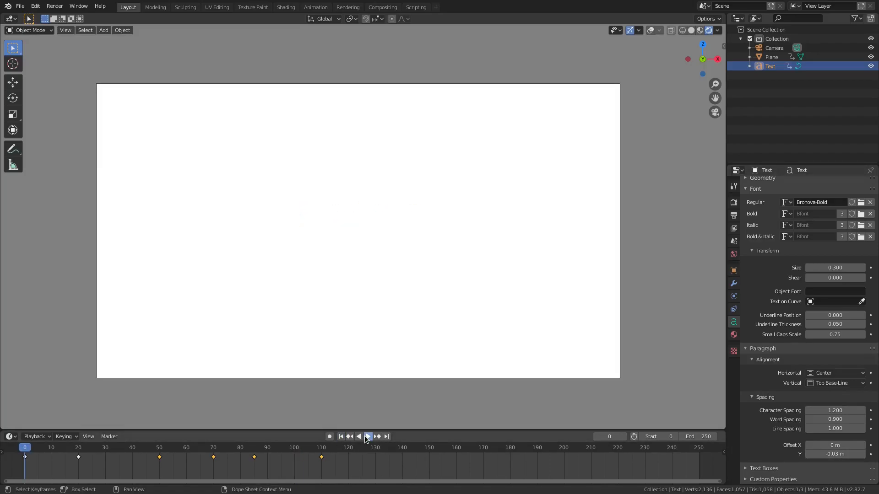
Step: While playing, retune the small text's vertical offset in the frame
left_click(367, 437)
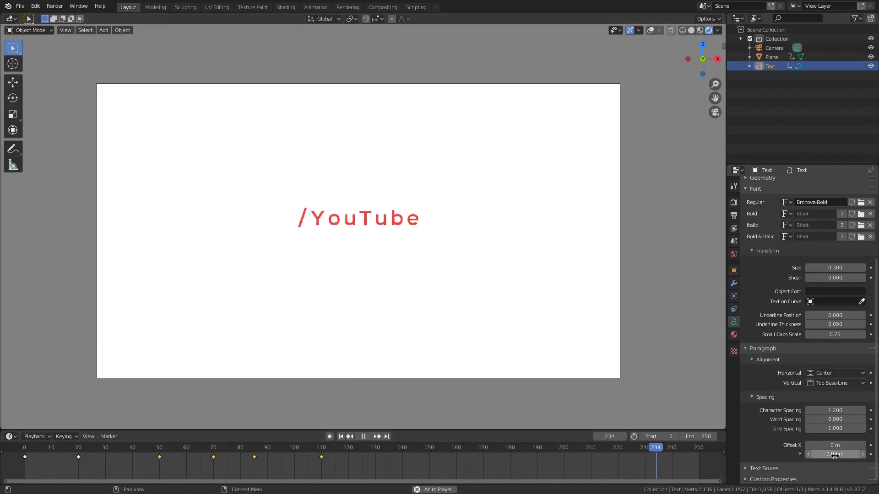
left_click(300, 447)
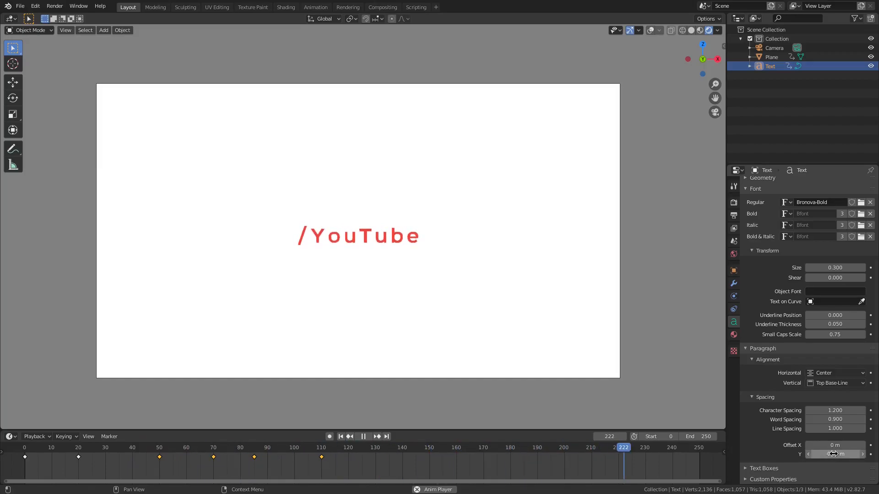
left_click(267, 448)
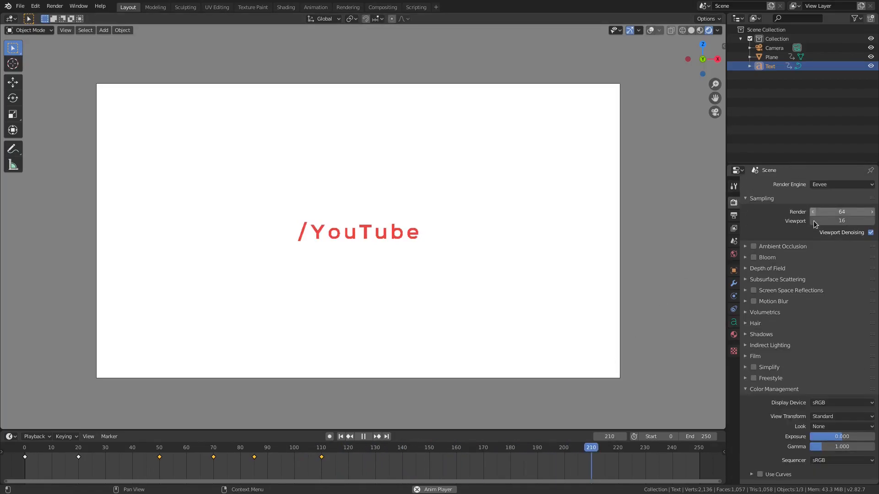
Step: Turn off viewport denoising and loop the animation within a 140-frame end
left_click(235, 447)
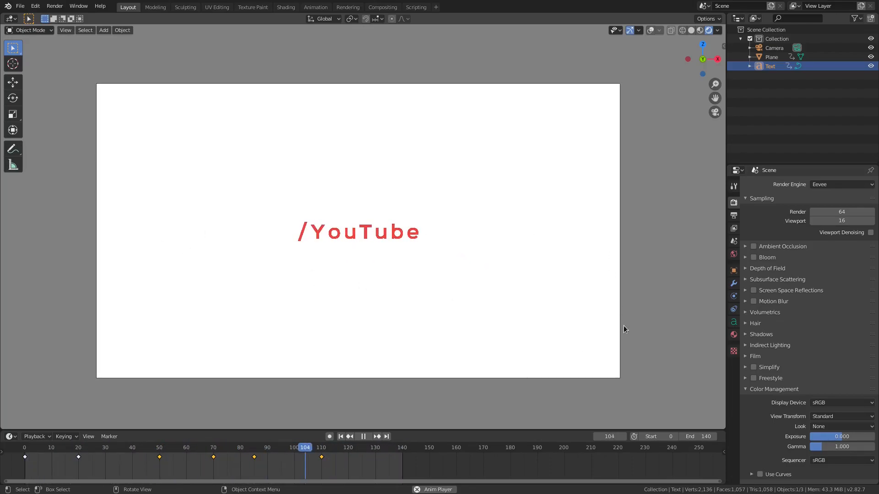
left_click(243, 447)
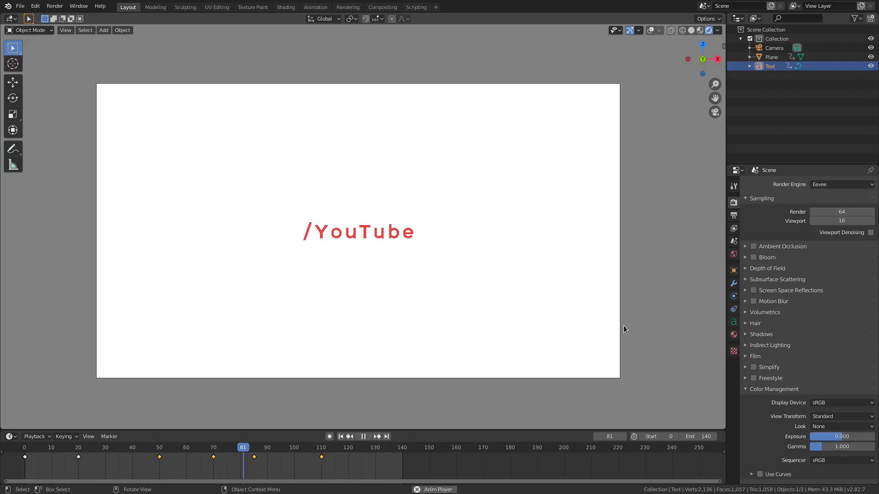
left_click(184, 447)
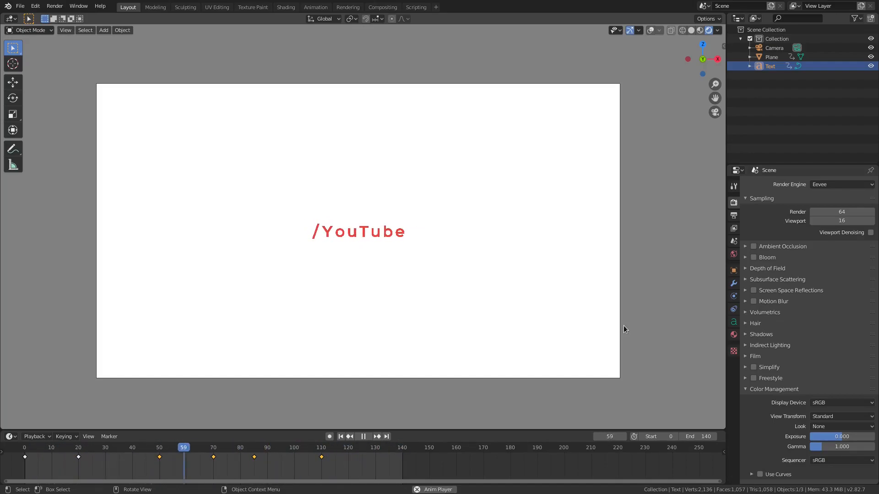